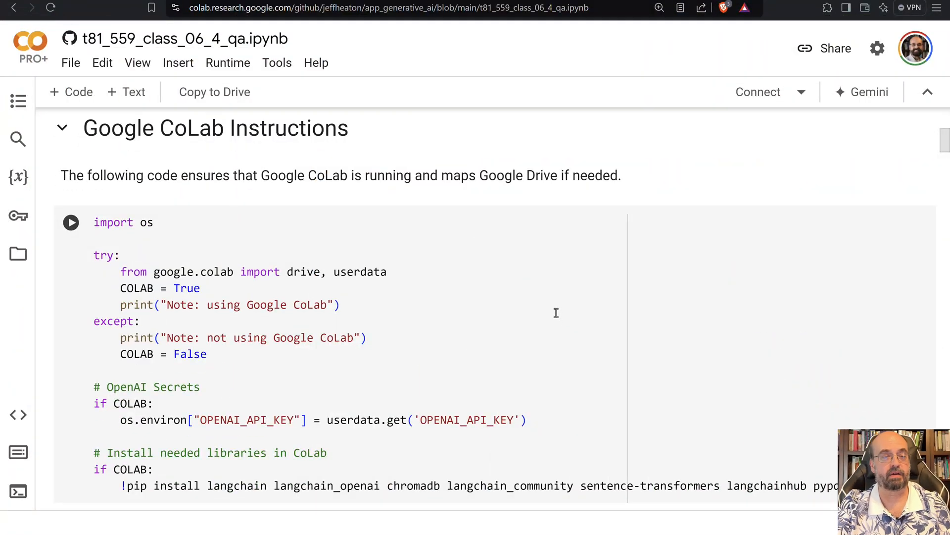
# Highlight the OpenAI API key line and the library installation lines in the setup cells.
pyautogui.click(71, 222)
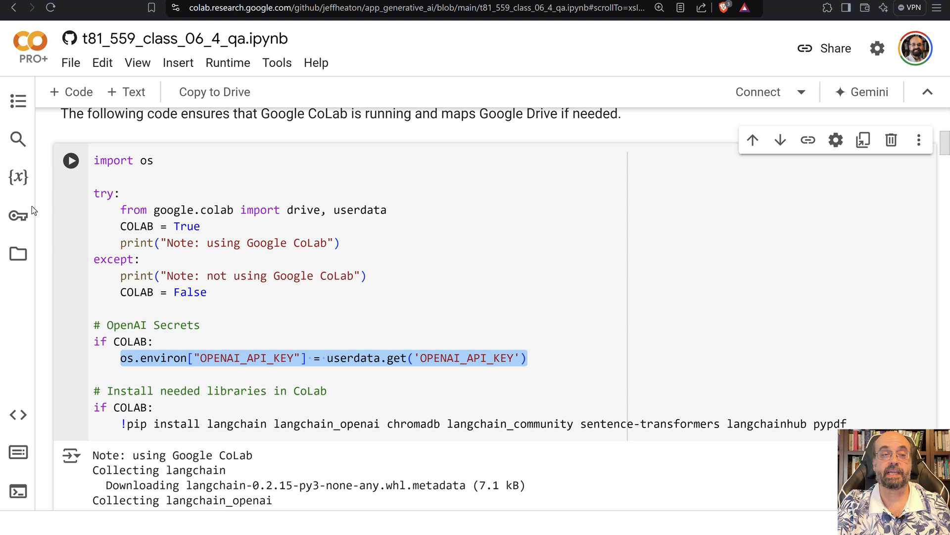
pyautogui.moveTo(87, 257)
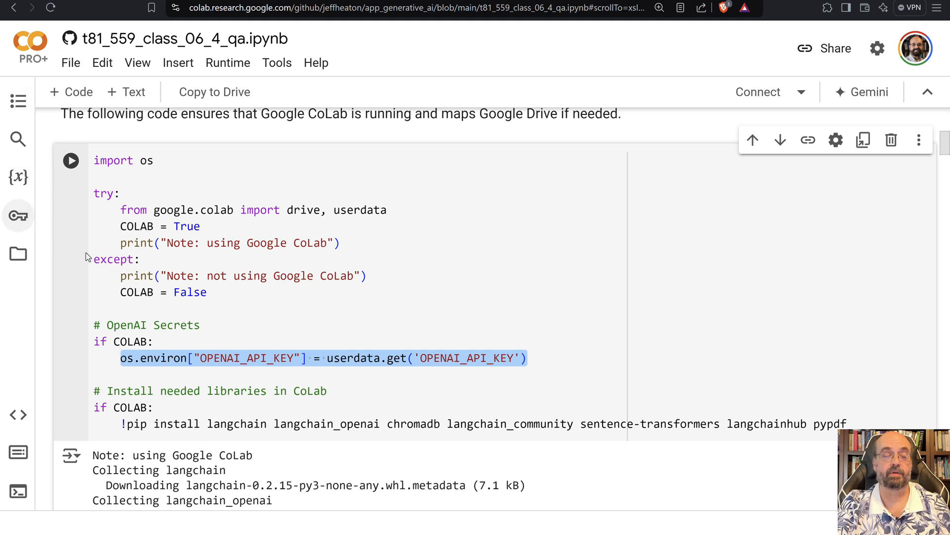
pyautogui.moveTo(266, 331)
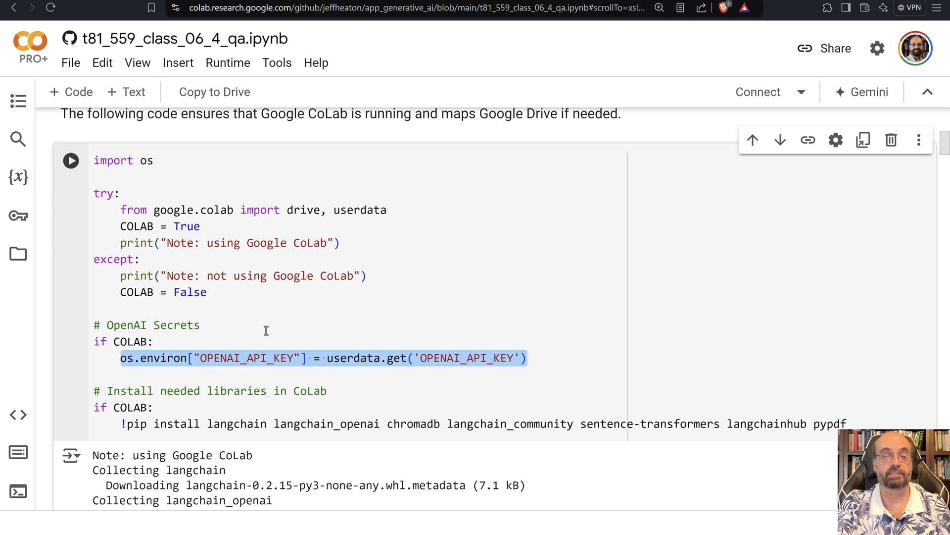
pyautogui.moveTo(310, 336)
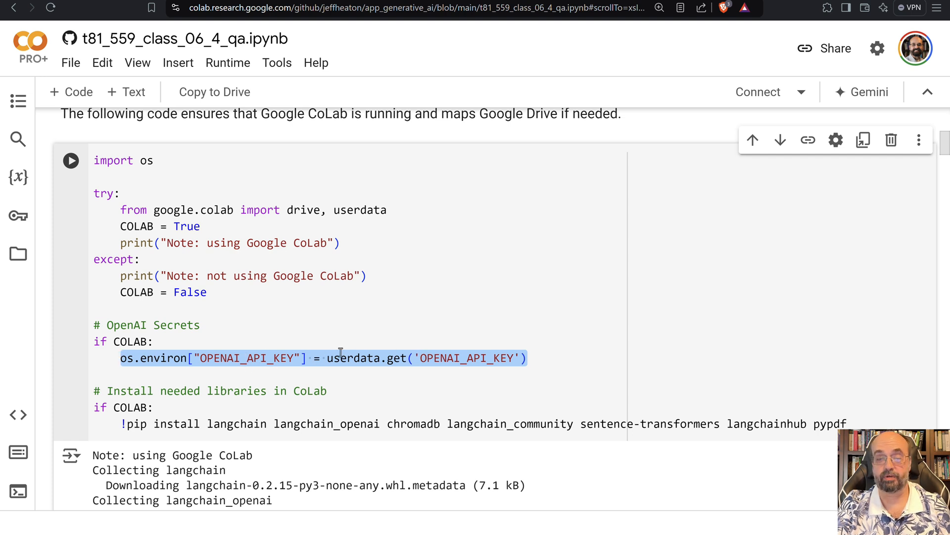
pyautogui.scroll(-3)
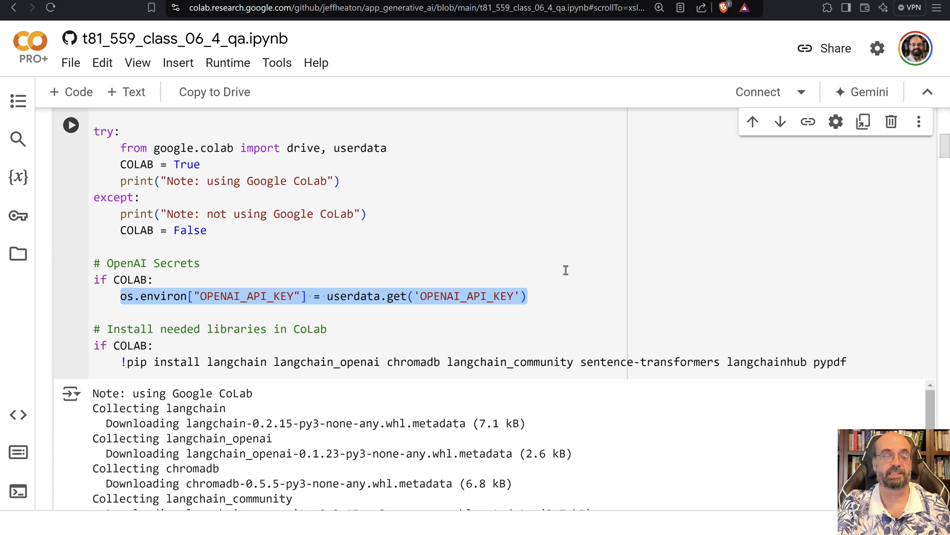
pyautogui.moveTo(345, 306)
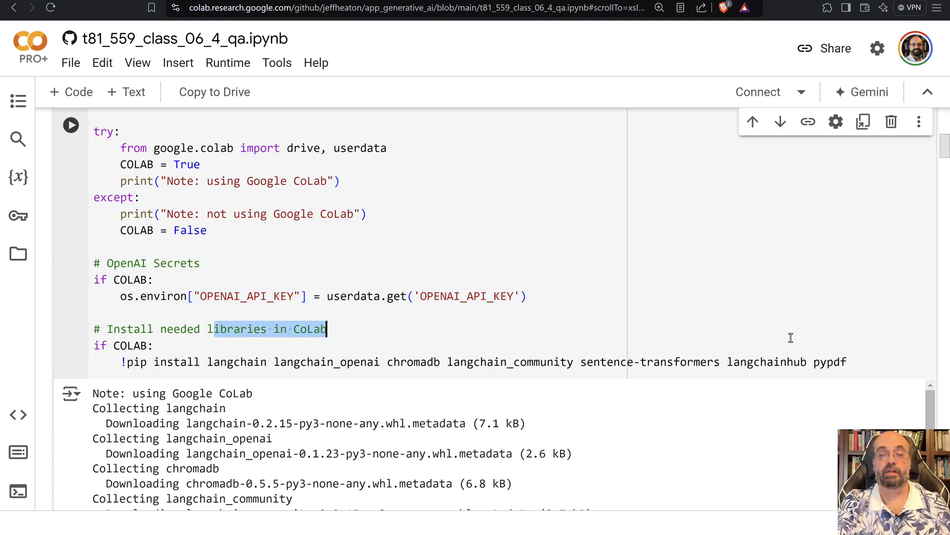
pyautogui.moveTo(329, 328); pyautogui.dragTo(821, 361)
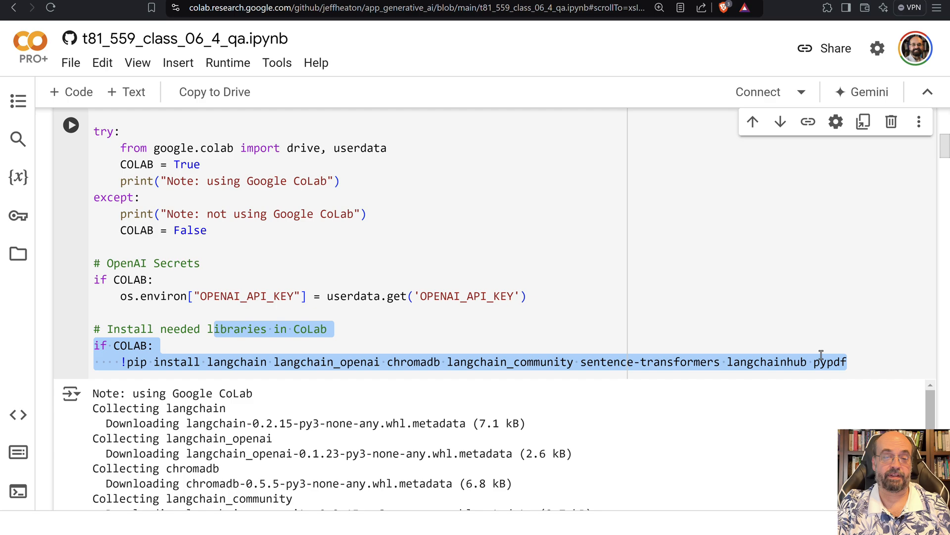
pyautogui.click(470, 296)
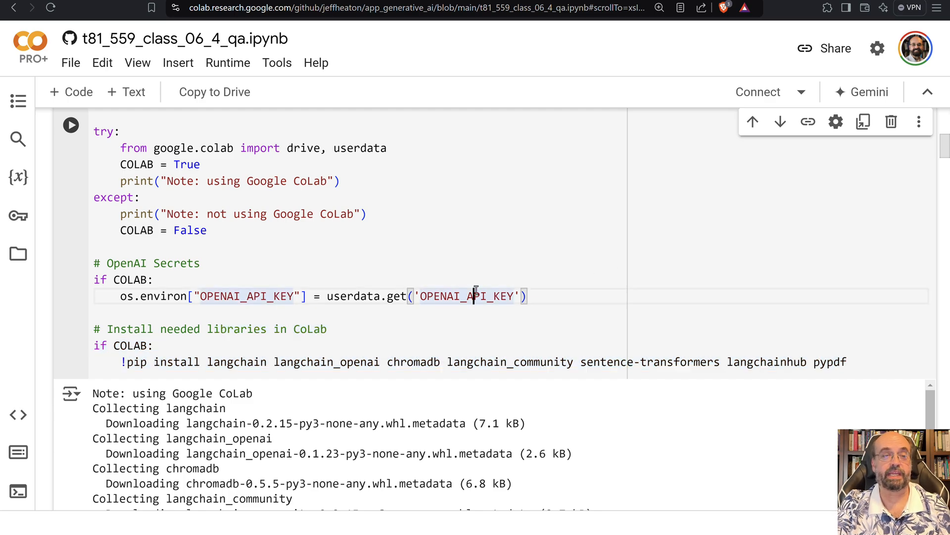
# Scroll to the 6.4 Question Answering intro and the Elena Martinez sample biography.
pyautogui.scroll(-3)
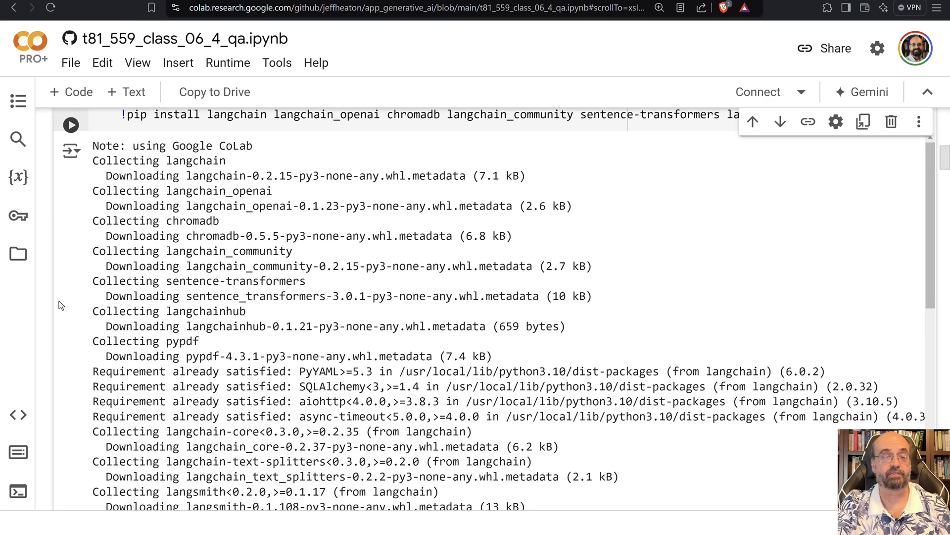
pyautogui.scroll(-3)
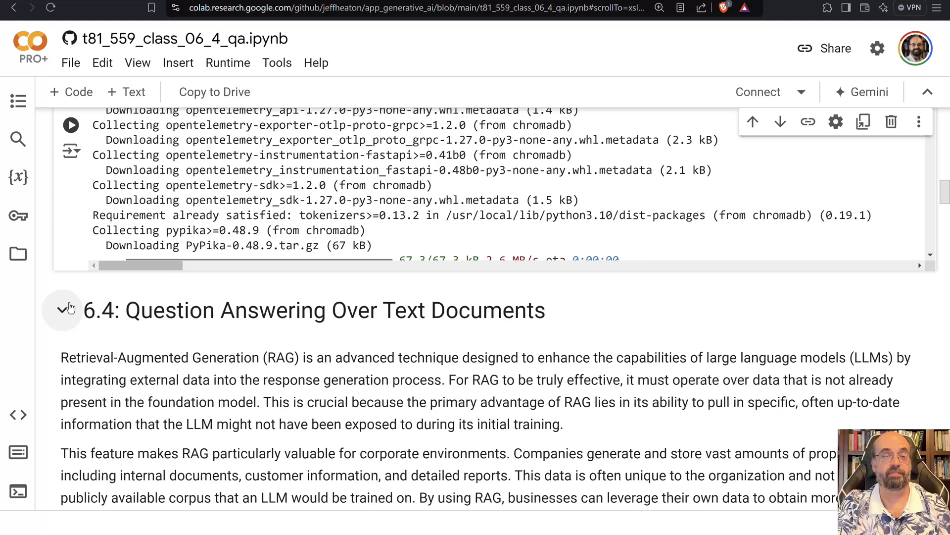
pyautogui.scroll(-3)
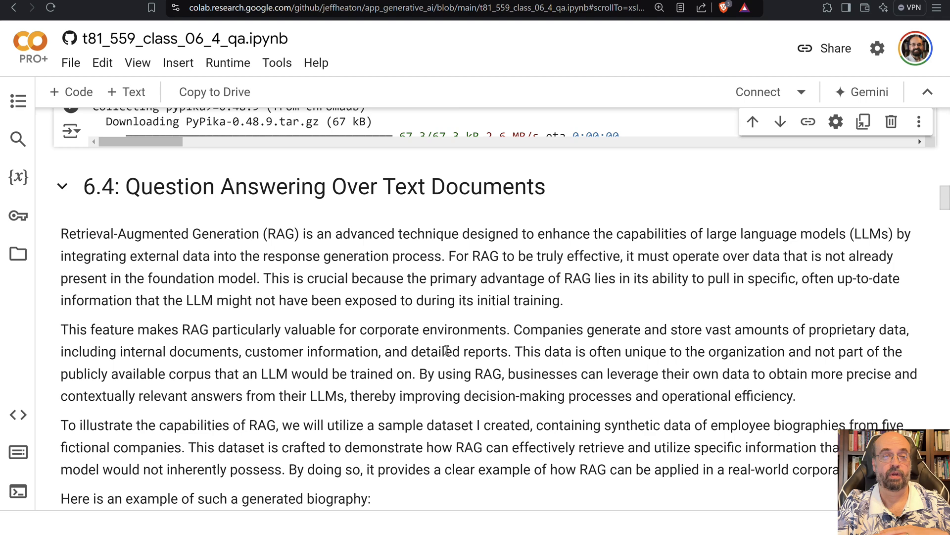
pyautogui.scroll(-3)
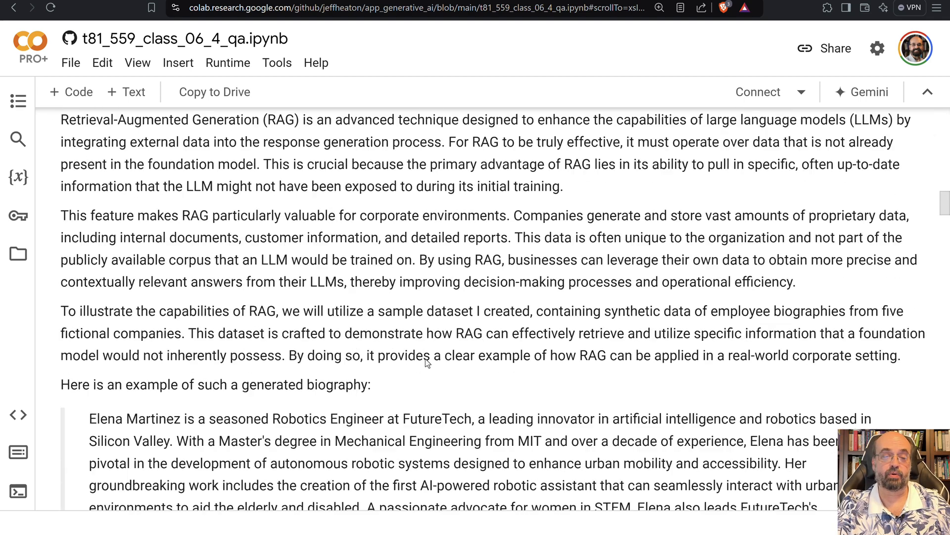
pyautogui.scroll(-3)
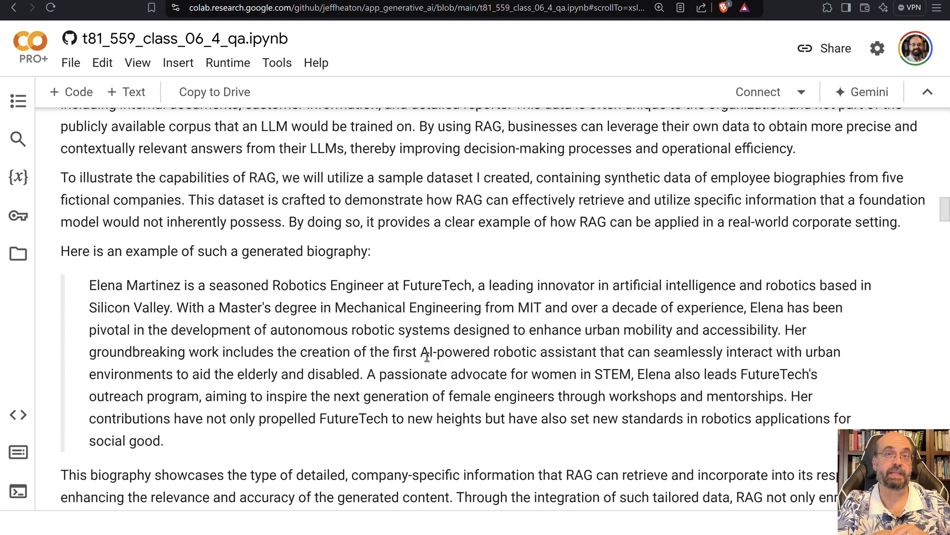
pyautogui.moveTo(206, 368)
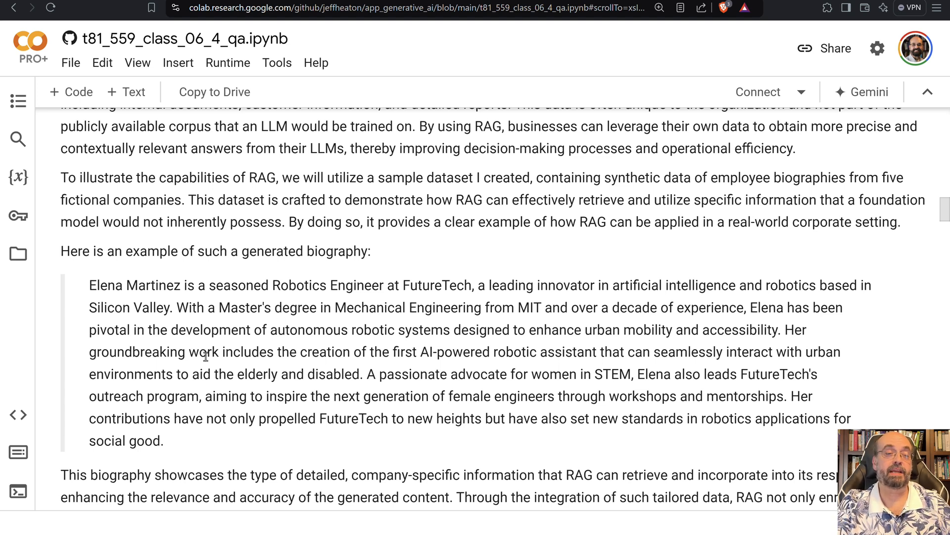
pyautogui.moveTo(89, 285); pyautogui.dragTo(159, 396)
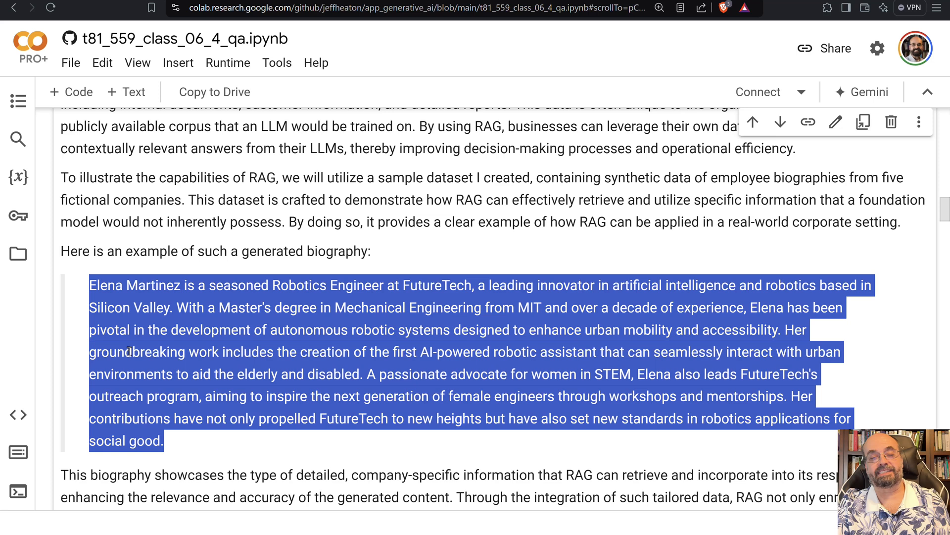
pyautogui.moveTo(225, 321)
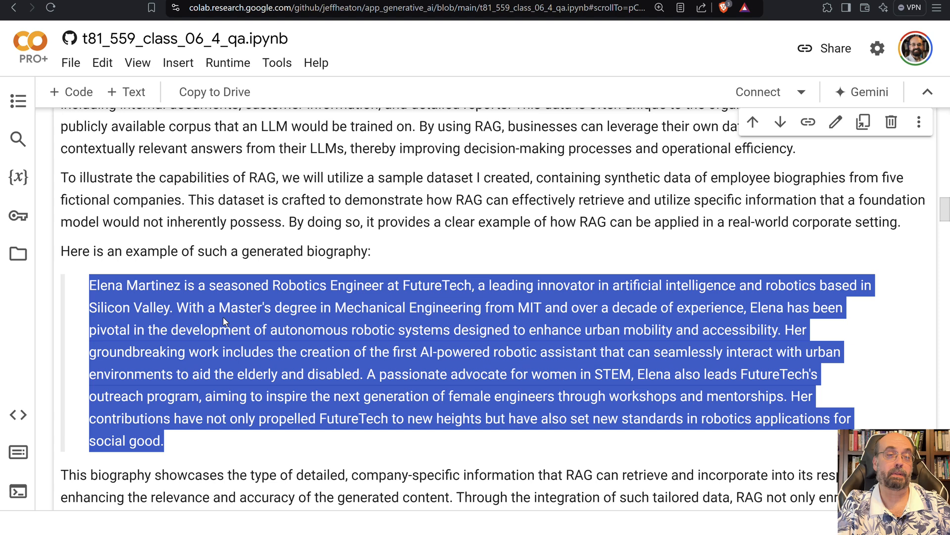
pyautogui.scroll(-3)
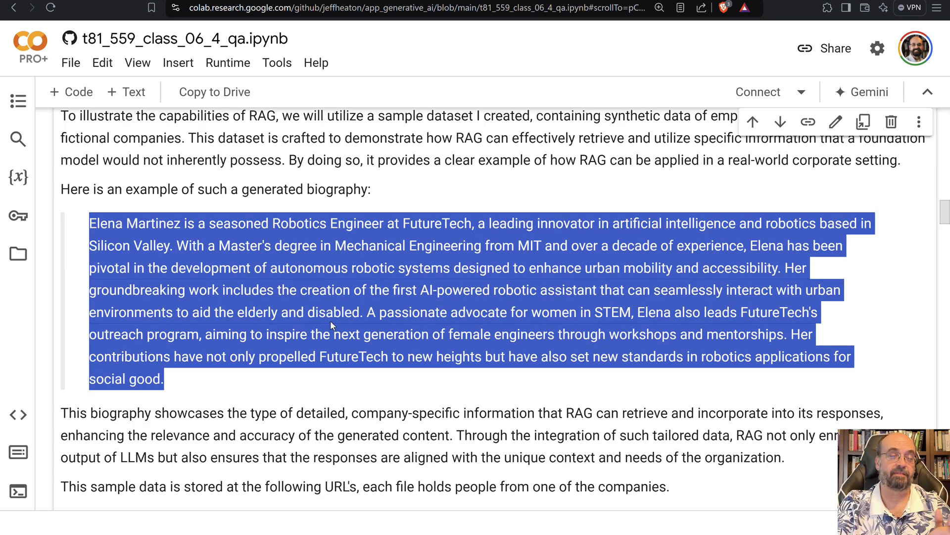
pyautogui.moveTo(374, 307)
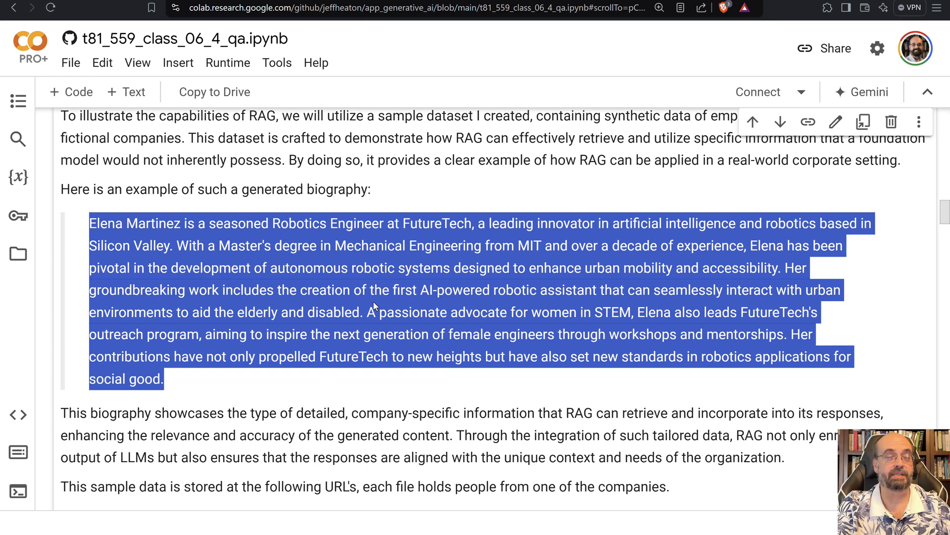
pyautogui.moveTo(469, 237)
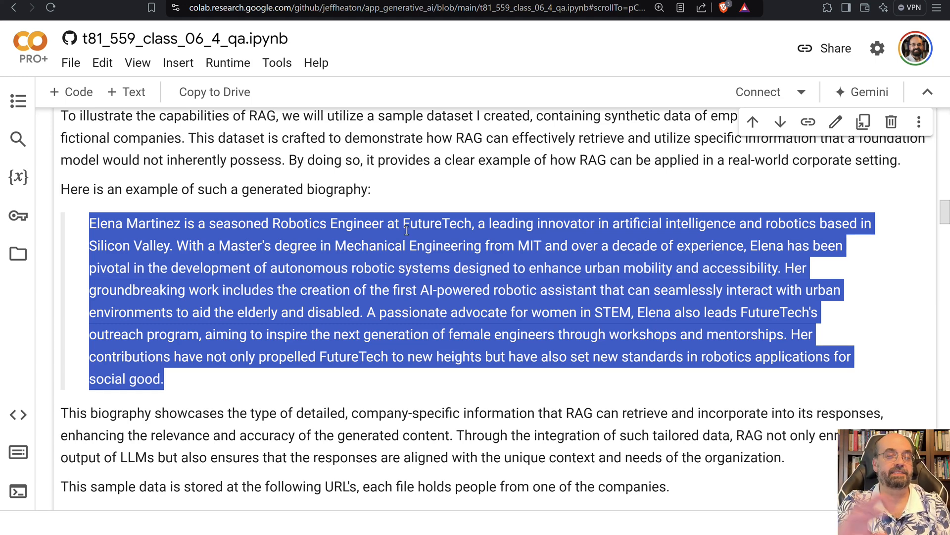
# Scroll to the five company bios .txt URLs and the cell defining them and the LLM.
pyautogui.scroll(-3)
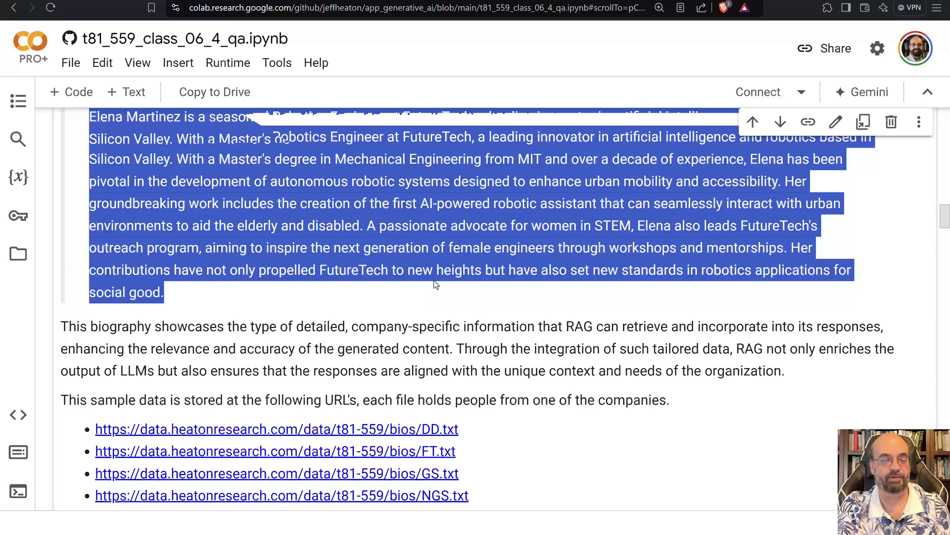
pyautogui.scroll(-3)
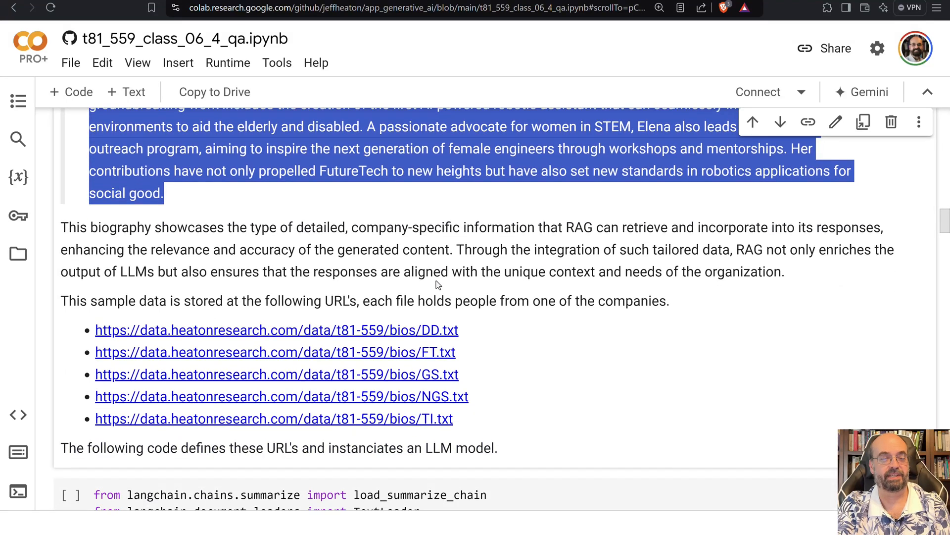
pyautogui.moveTo(371, 340)
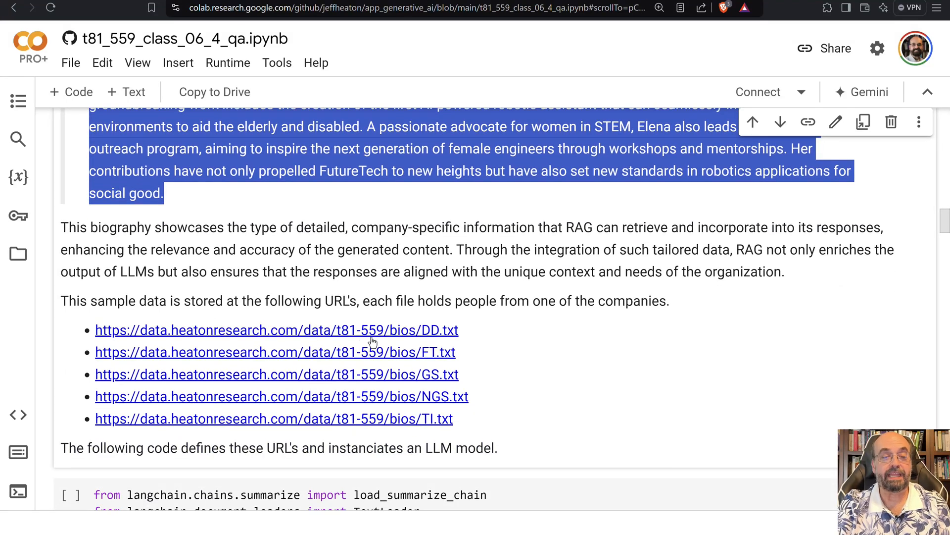
pyautogui.moveTo(447, 335)
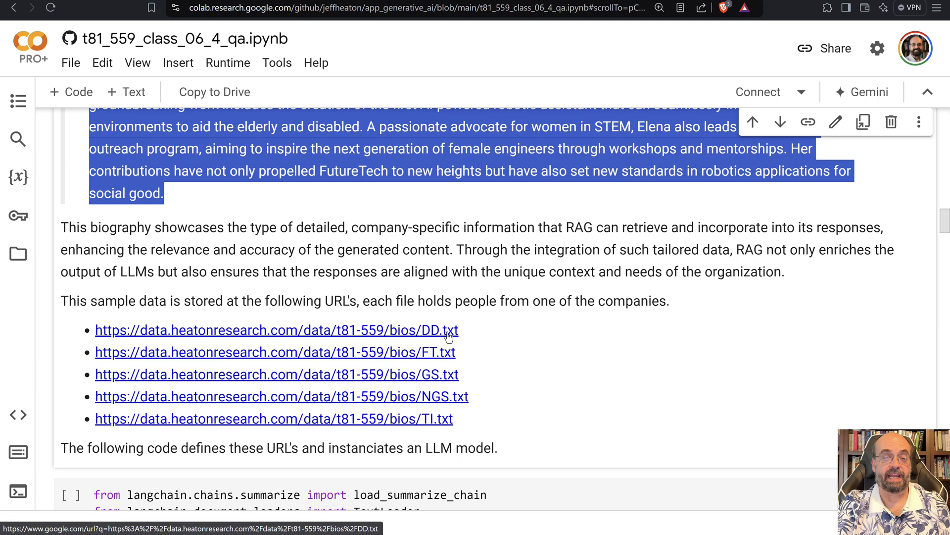
pyautogui.moveTo(230, 332)
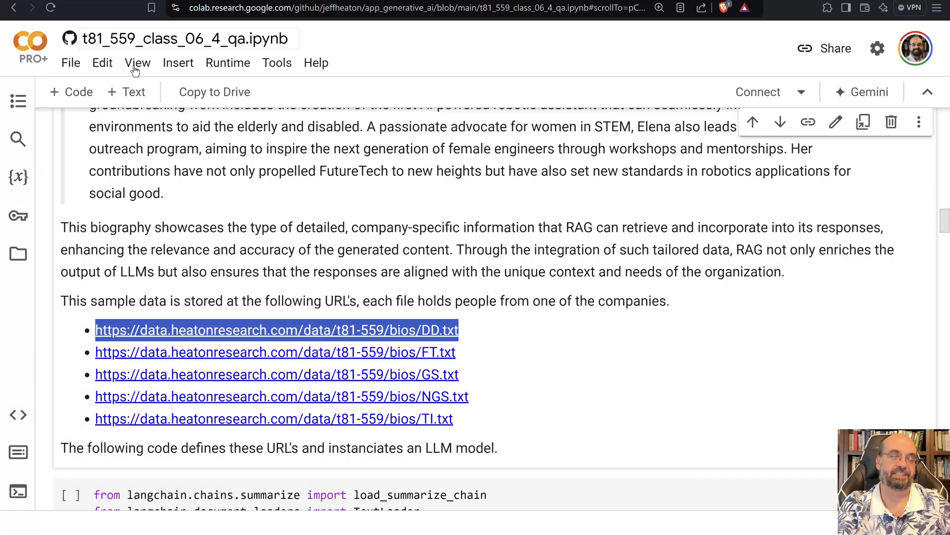
pyautogui.scroll(-3)
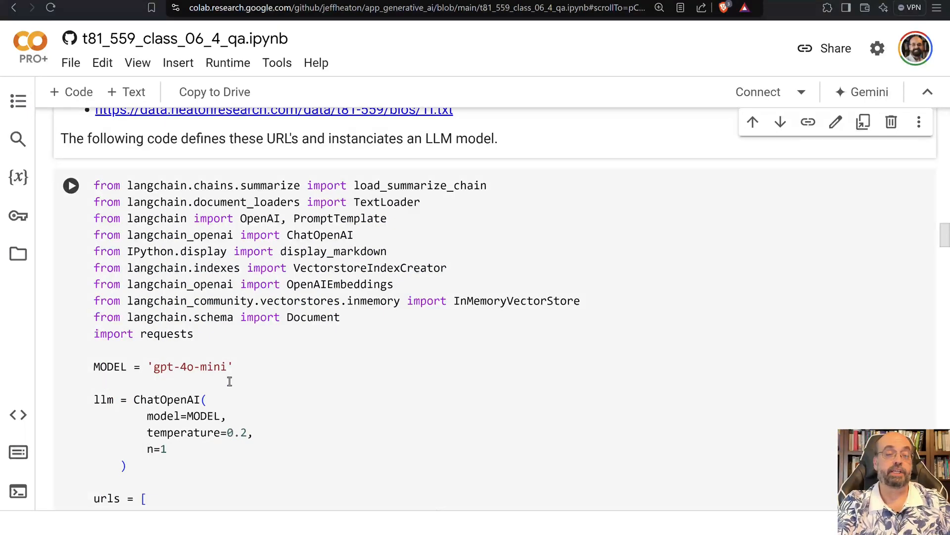
pyautogui.scroll(-3)
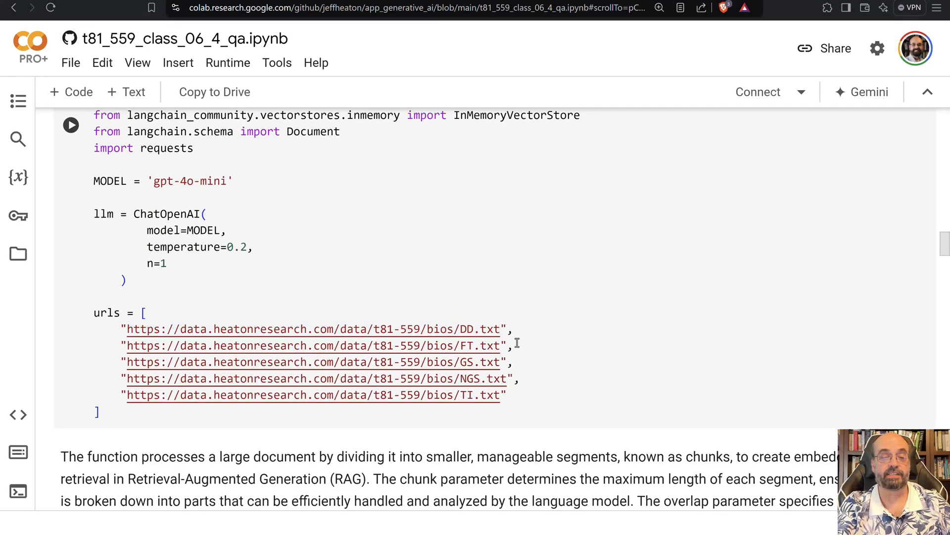
pyautogui.scroll(-3)
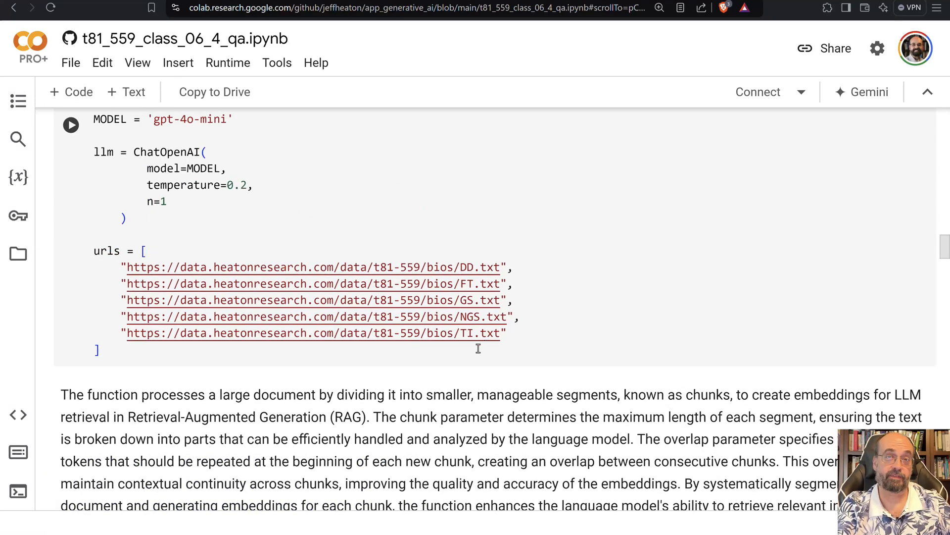
pyautogui.scroll(-3)
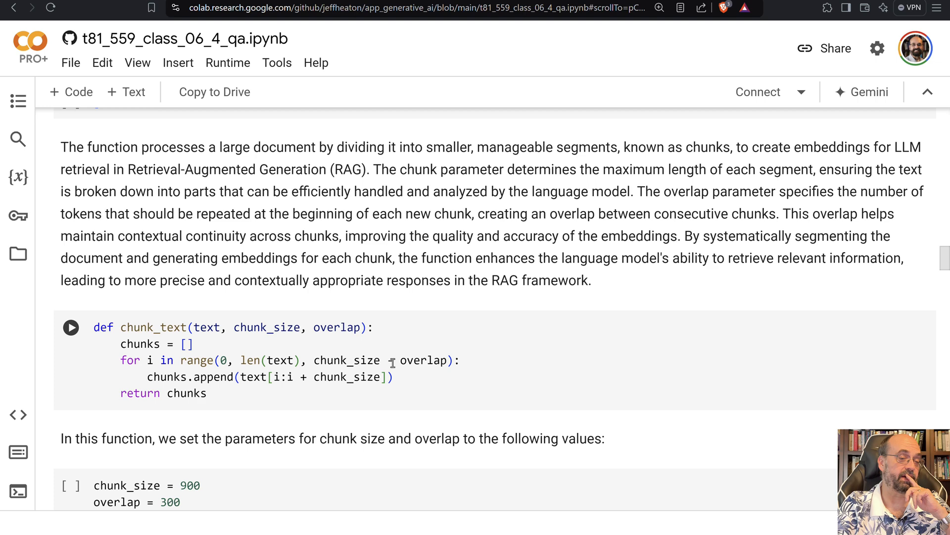
pyautogui.scroll(-3)
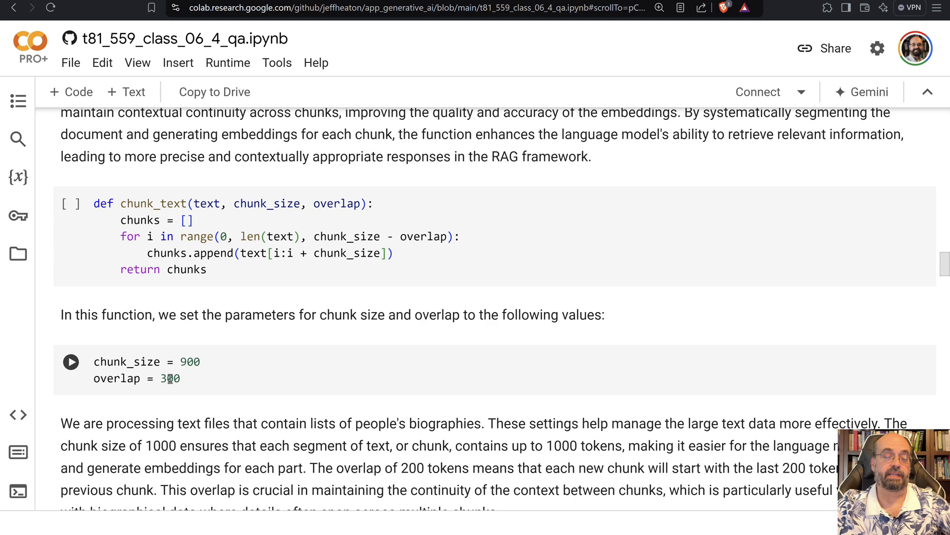
pyautogui.scroll(-3)
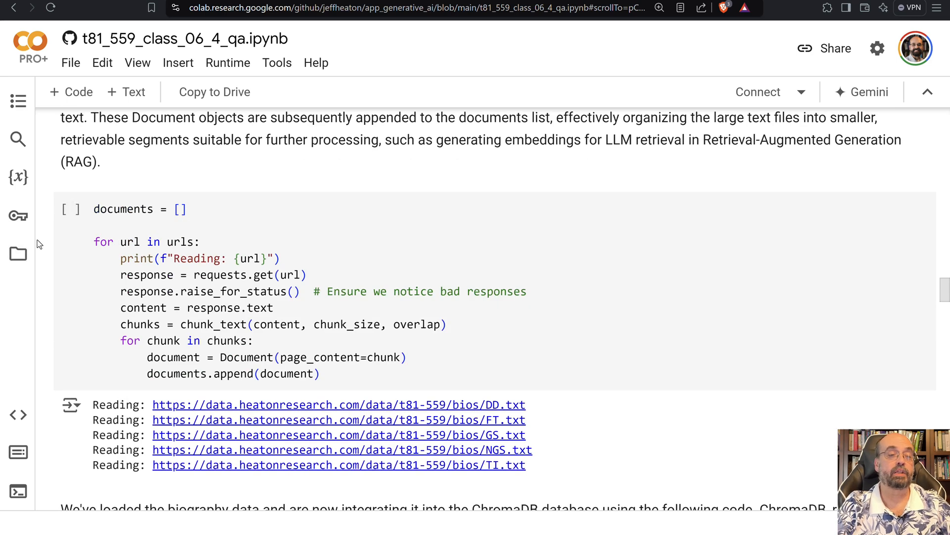
pyautogui.moveTo(155, 212)
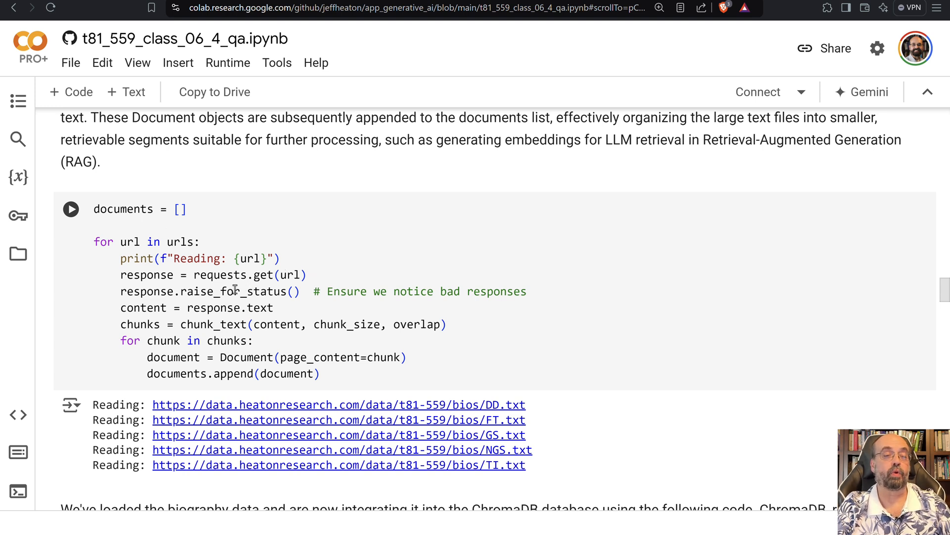
pyautogui.moveTo(120, 275); pyautogui.dragTo(273, 307)
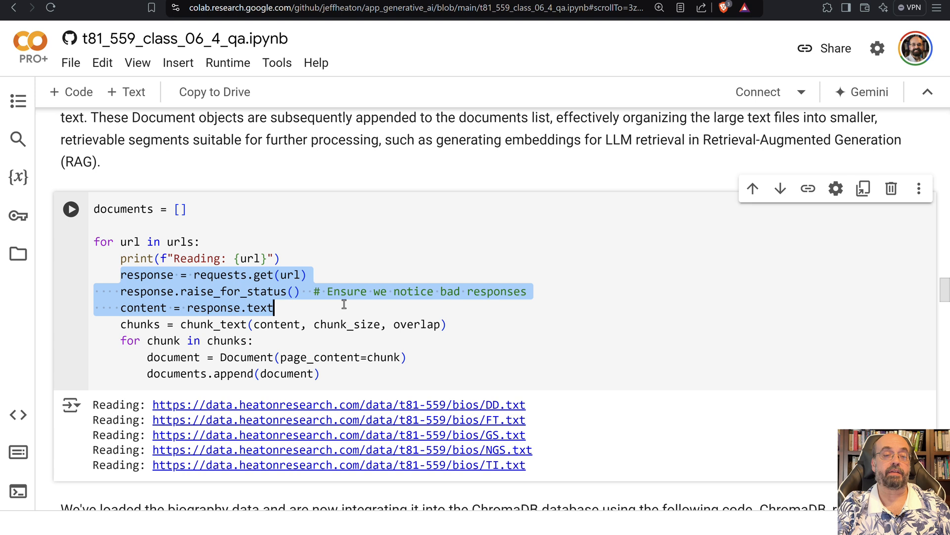
pyautogui.click(283, 307)
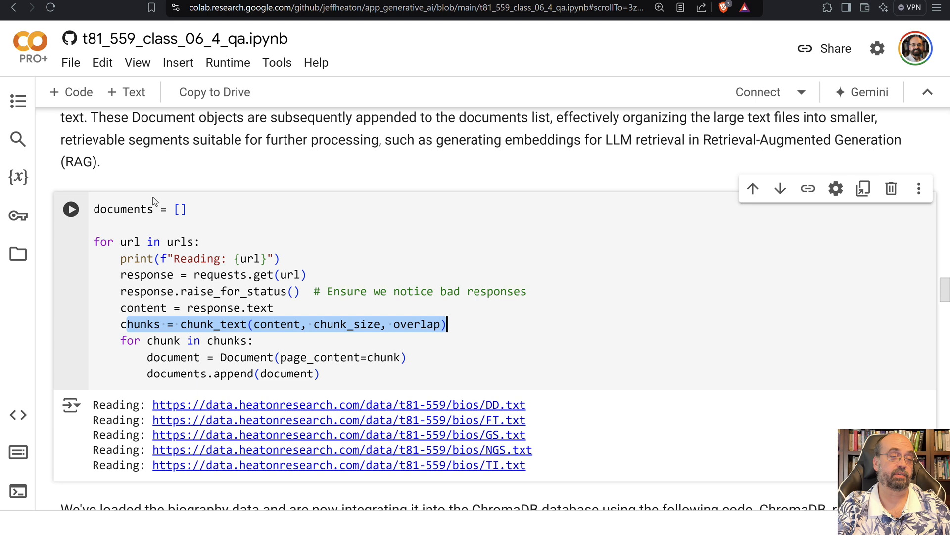
pyautogui.moveTo(210, 232)
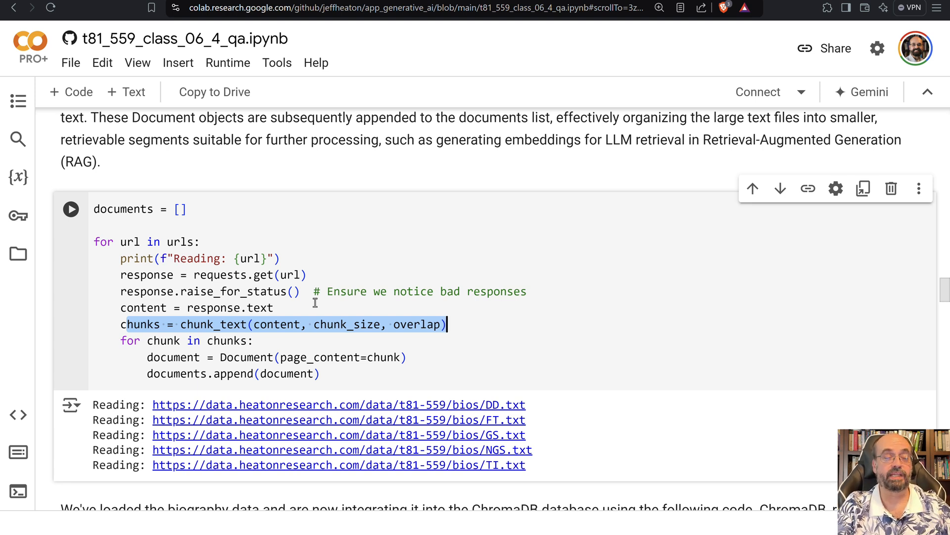
pyautogui.scroll(-3)
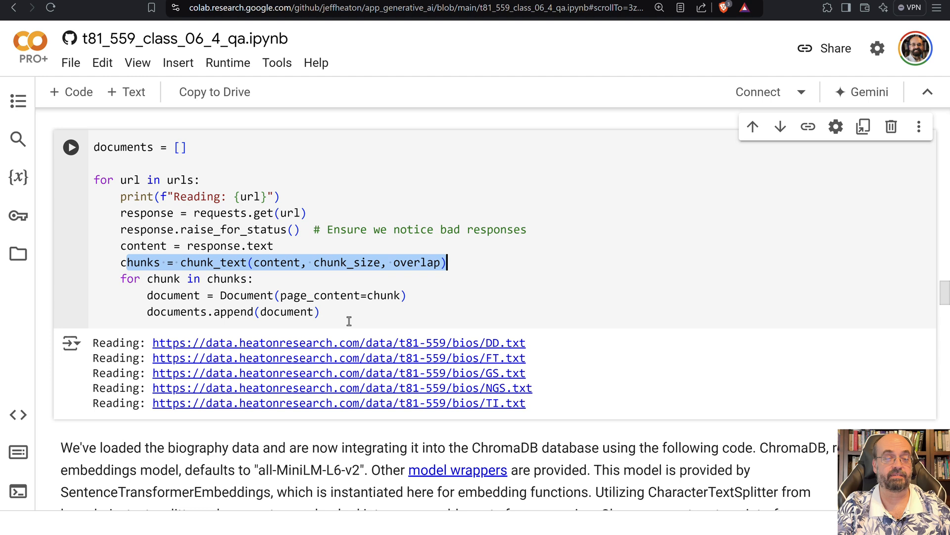
pyautogui.scroll(-3)
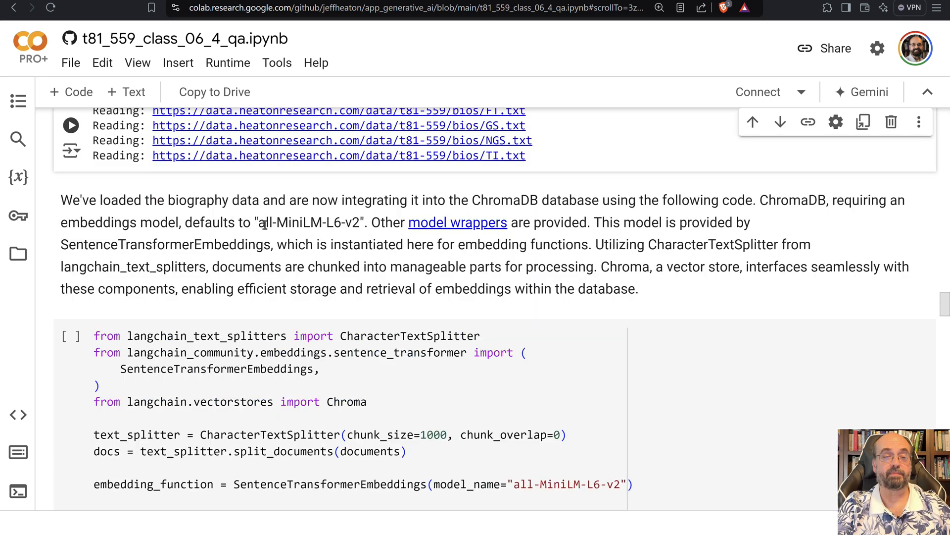
pyautogui.moveTo(553, 261)
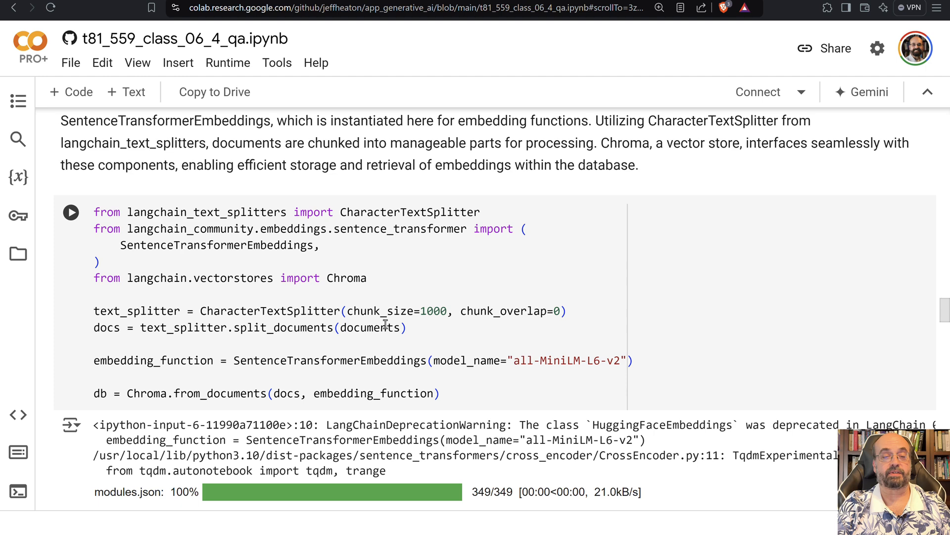
pyautogui.scroll(-3)
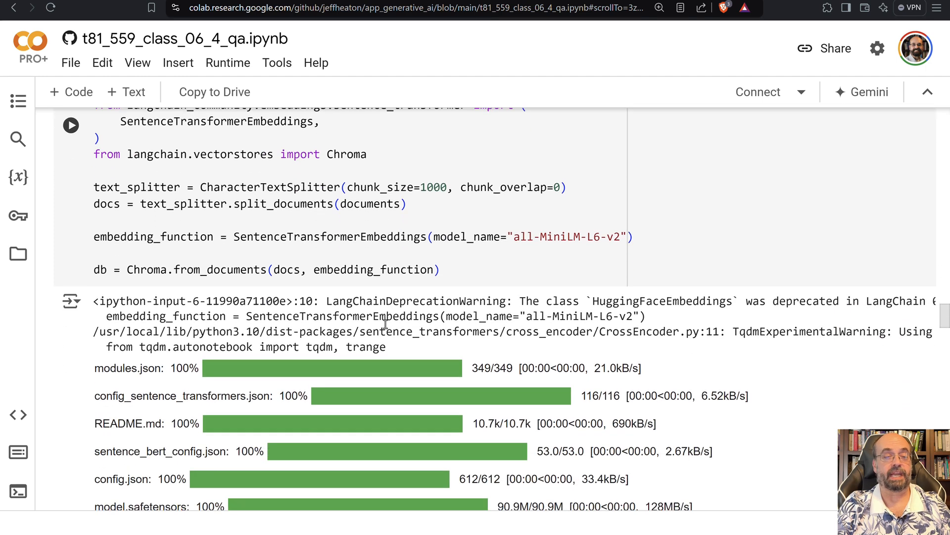
pyautogui.scroll(-3)
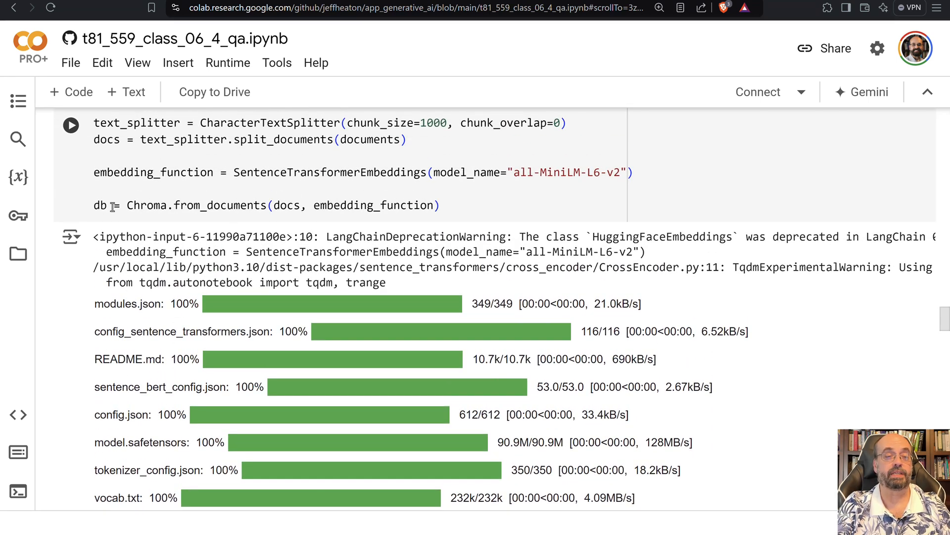
pyautogui.scroll(-3)
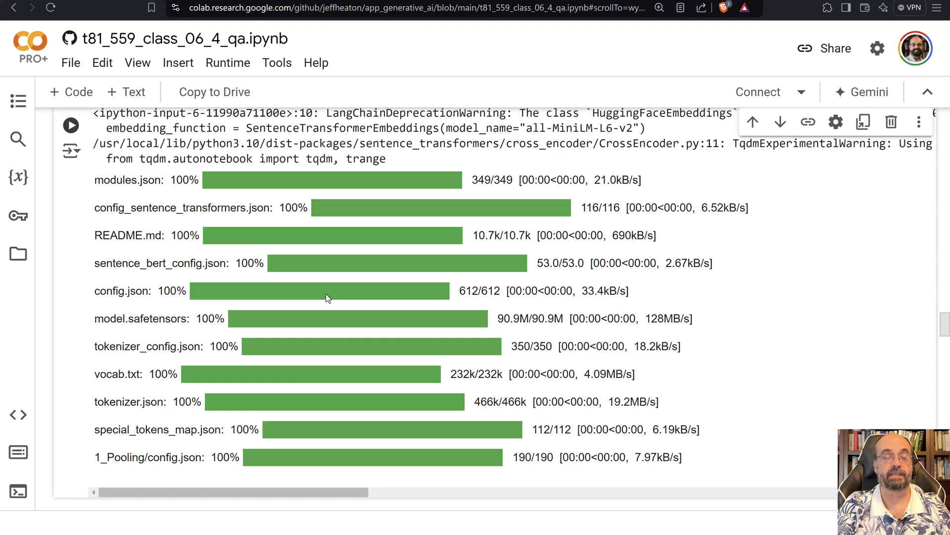
pyautogui.scroll(-3)
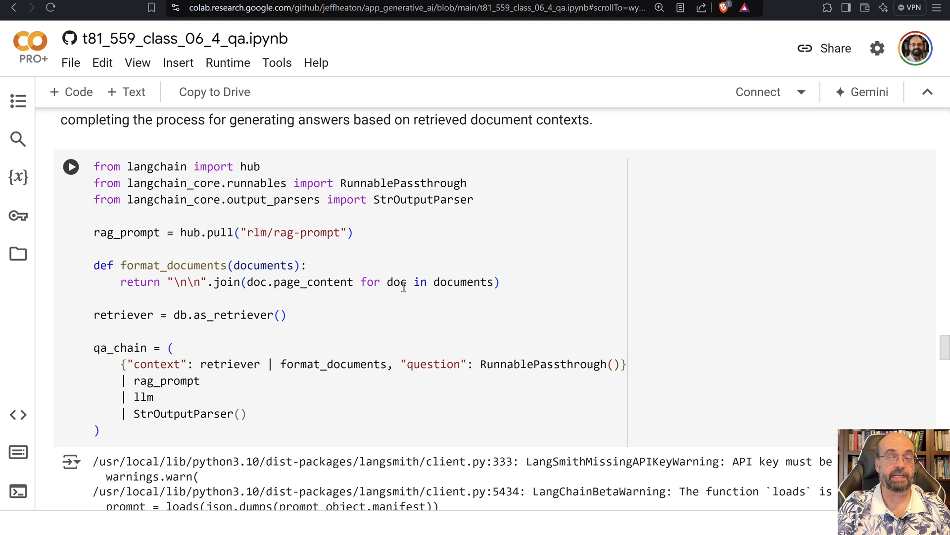
pyautogui.moveTo(383, 264)
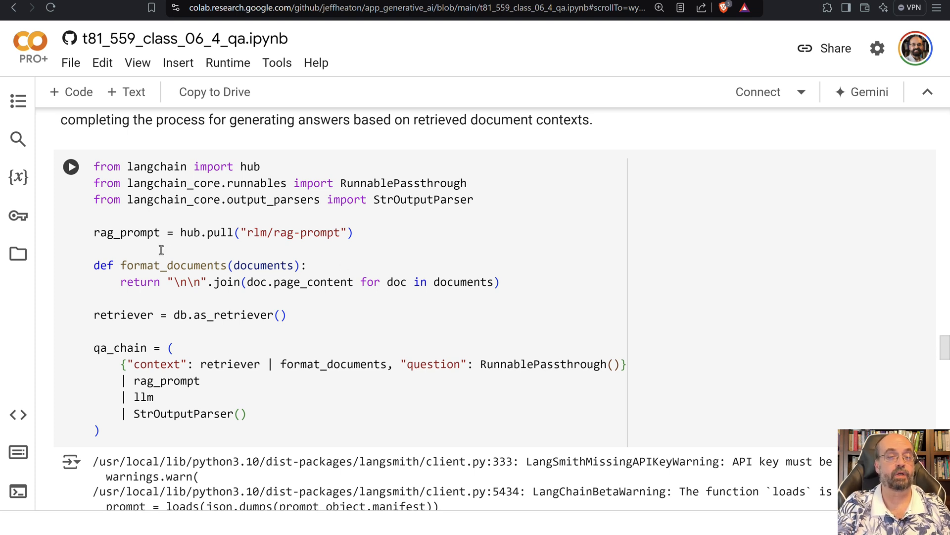
pyautogui.moveTo(233, 249)
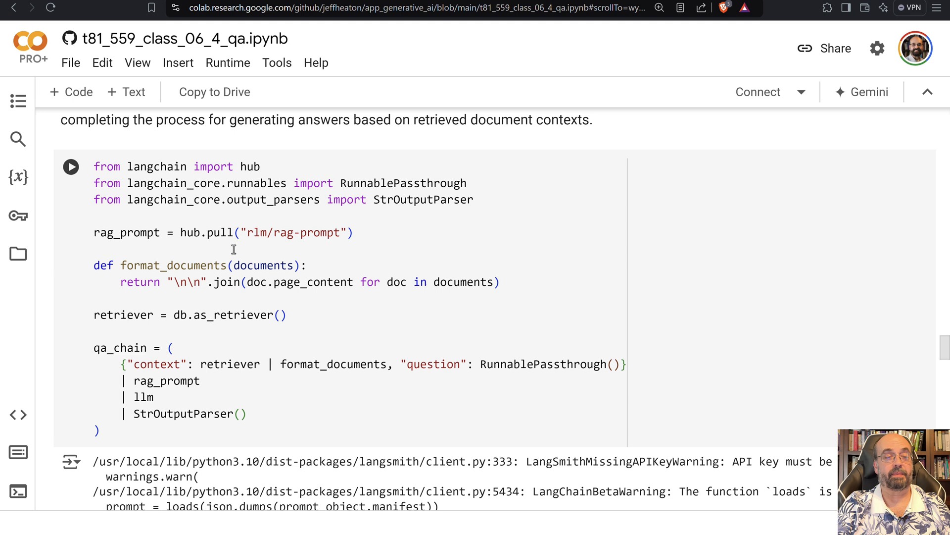
pyautogui.doubleClick(126, 233)
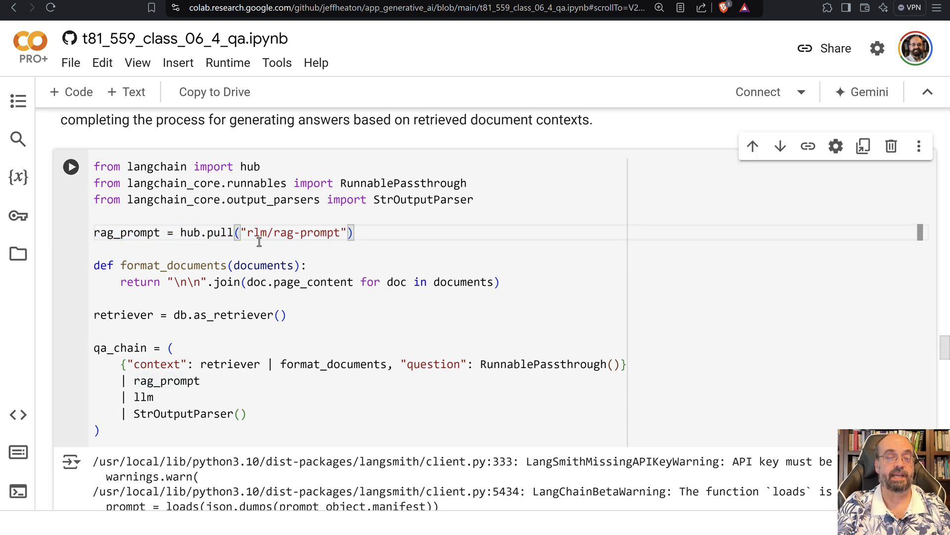
pyautogui.doubleClick(291, 233)
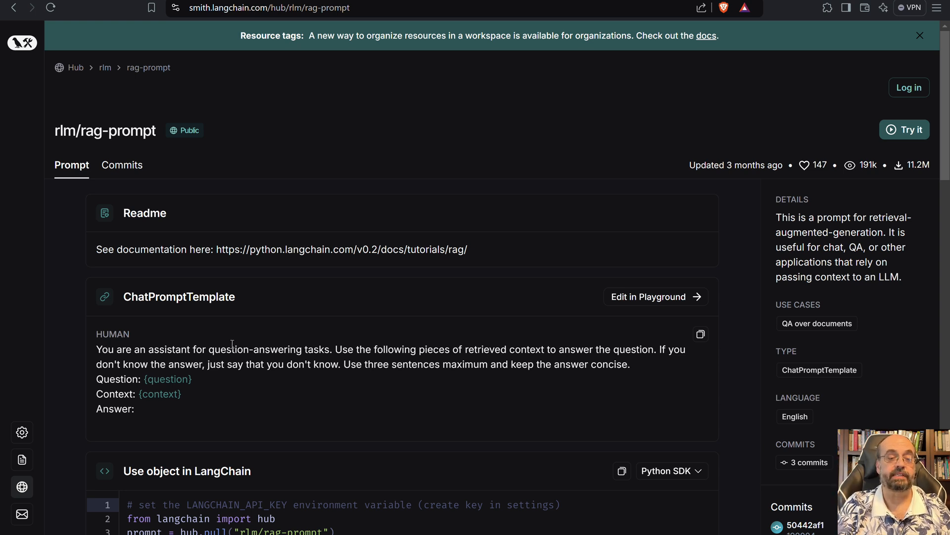
pyautogui.moveTo(515, 352)
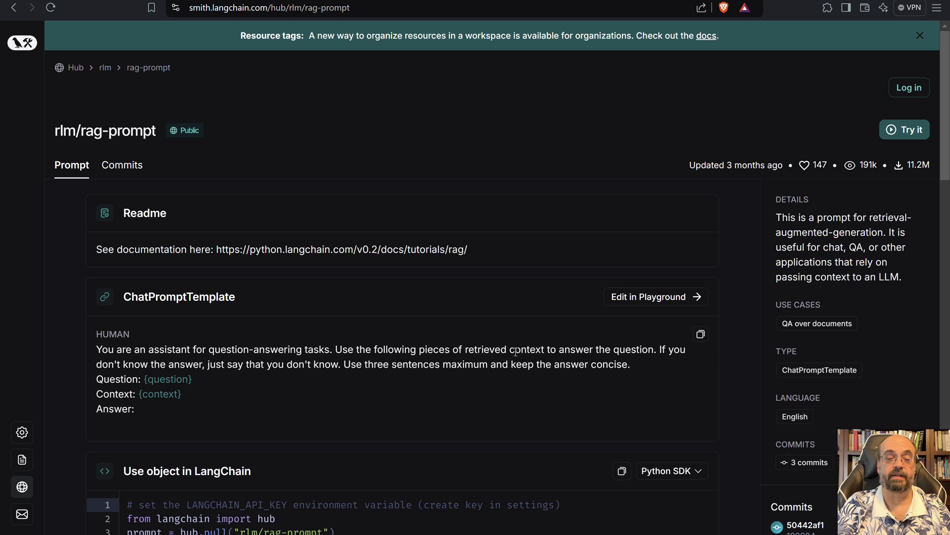
pyautogui.moveTo(668, 354)
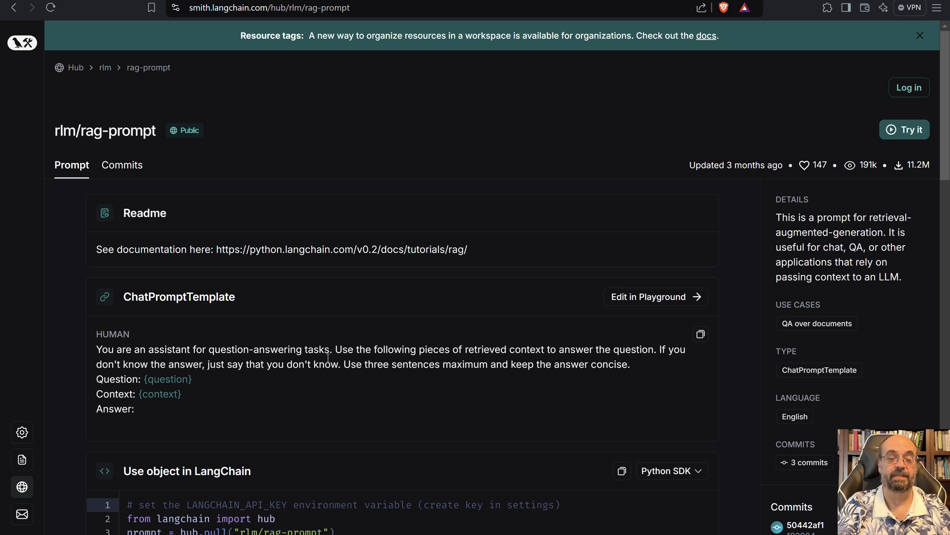
pyautogui.moveTo(627, 372)
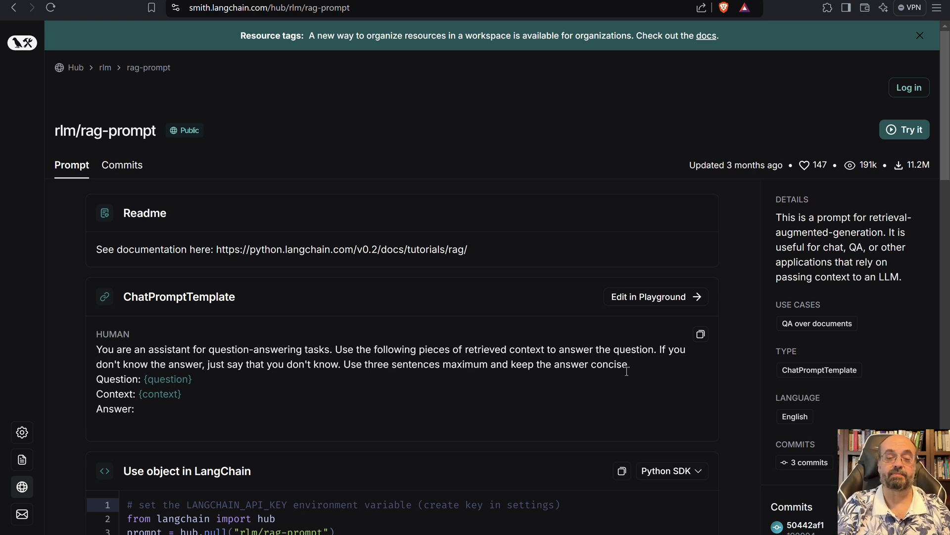
# Highlight the rlm/rag-prompt instruction asking for concise three-sentence answers, then clear it.
pyautogui.moveTo(111, 333); pyautogui.dragTo(630, 364)
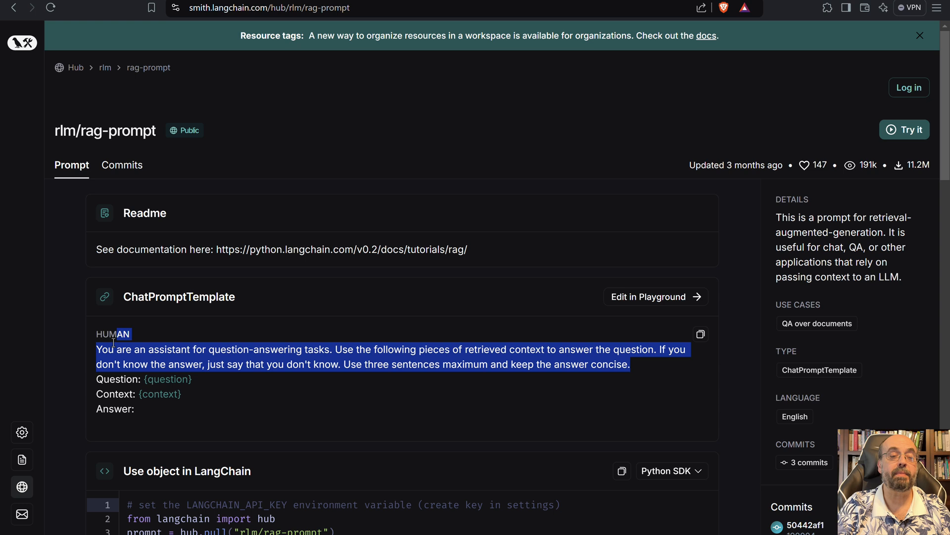
pyautogui.click(399, 375)
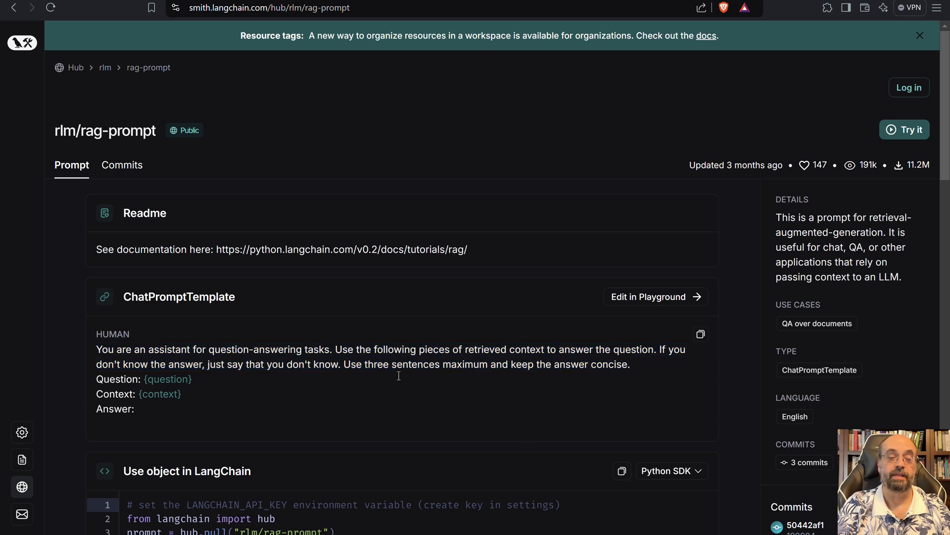
pyautogui.moveTo(492, 373)
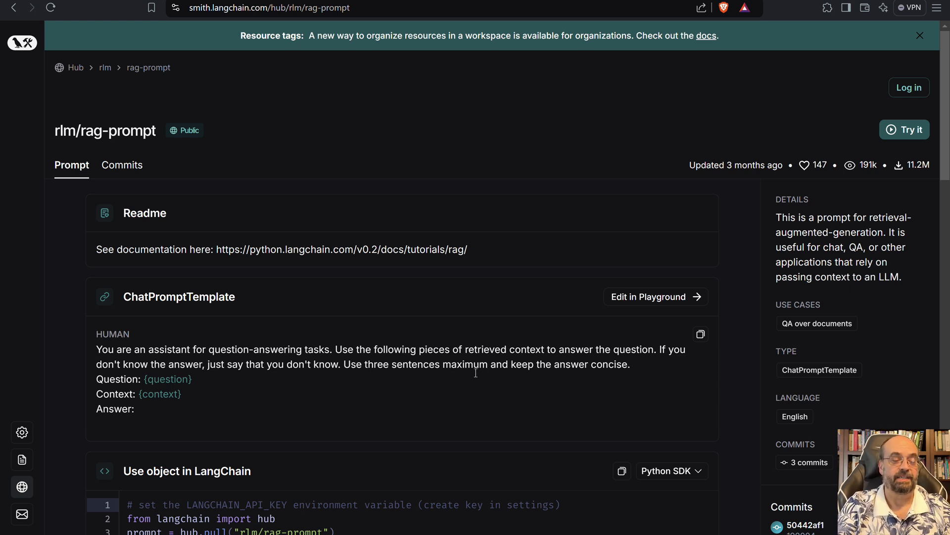
pyautogui.moveTo(202, 383)
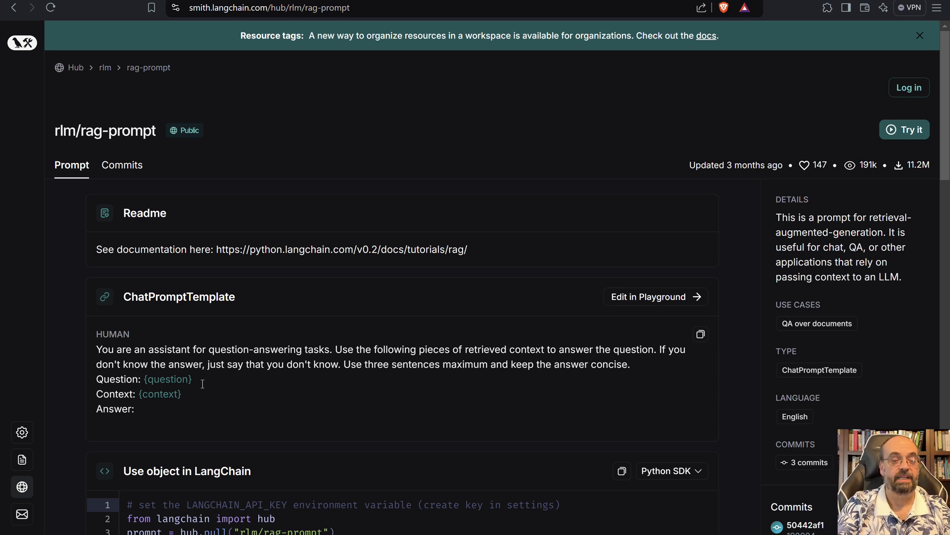
pyautogui.moveTo(190, 378)
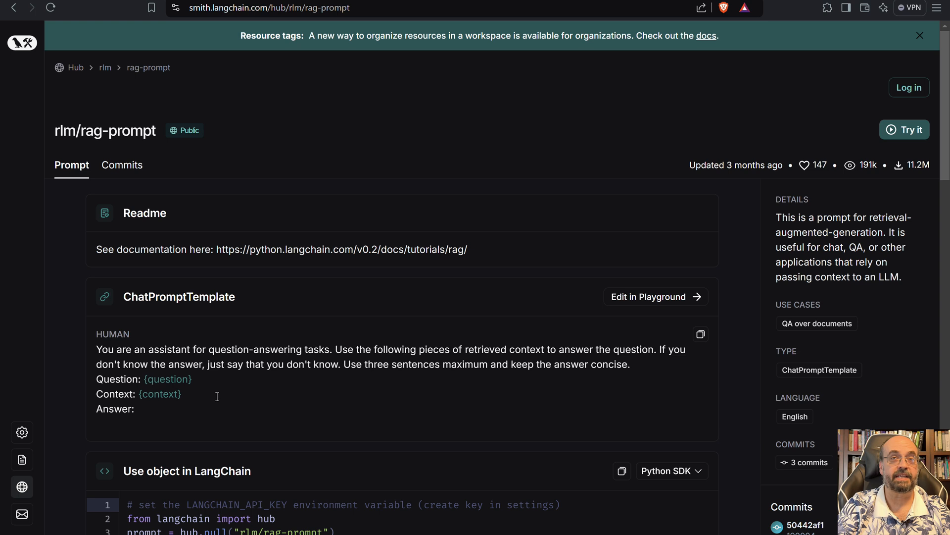
pyautogui.moveTo(259, 349)
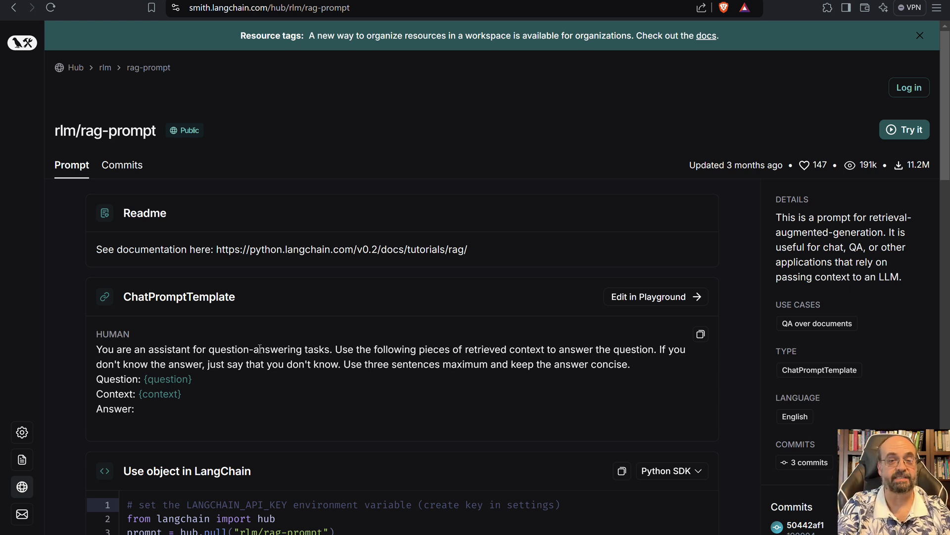
pyautogui.moveTo(130, 41)
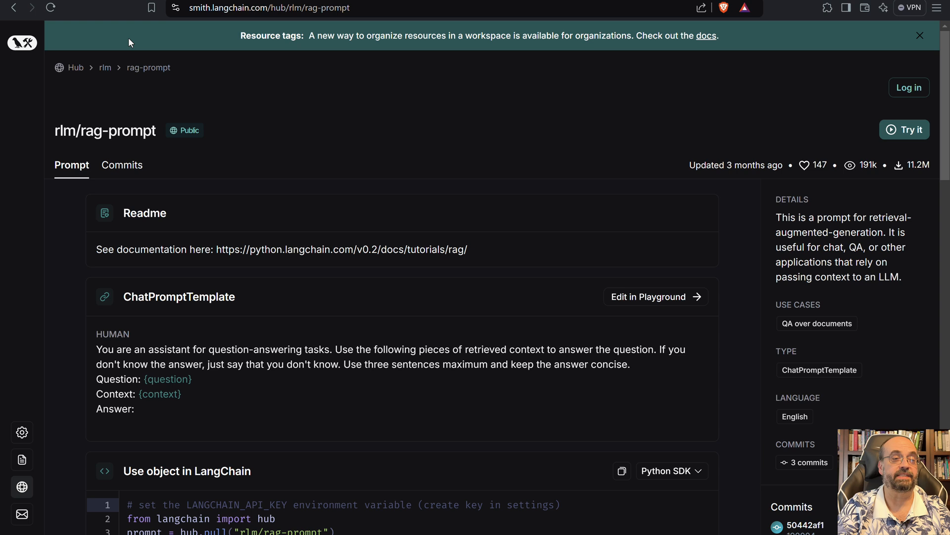
pyautogui.moveTo(172, 344)
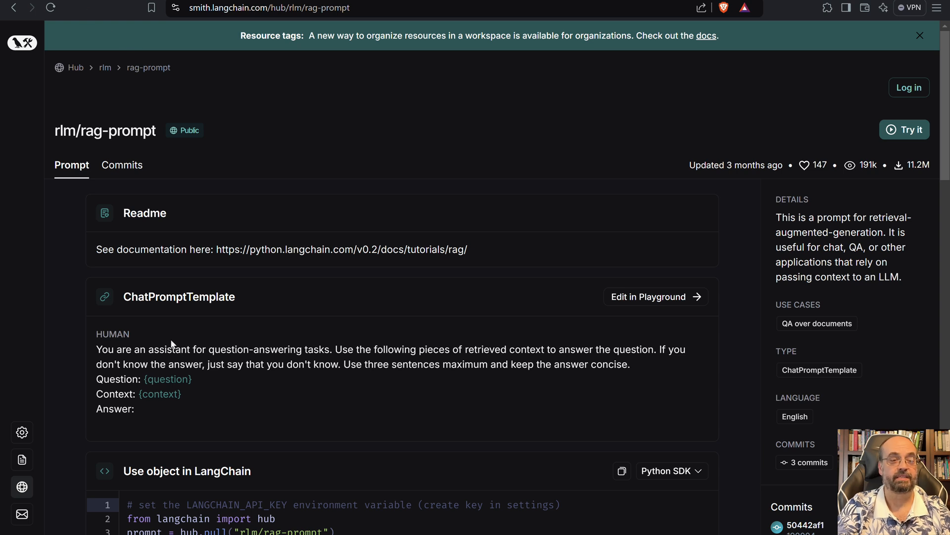
pyautogui.moveTo(214, 331)
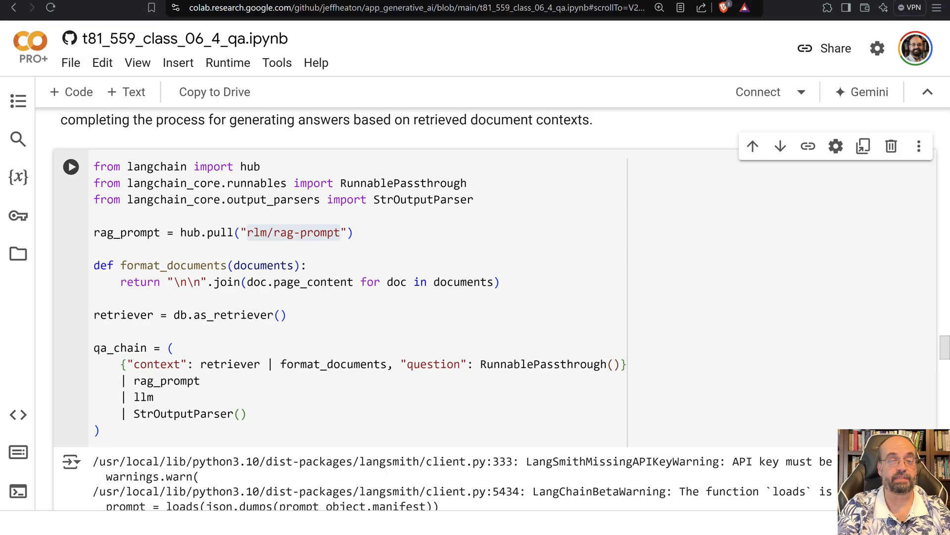
# Mark 'retriever' and 'rag_prompt' in the qa_chain pipeline cell and reach the invoke output.
pyautogui.scroll(-3)
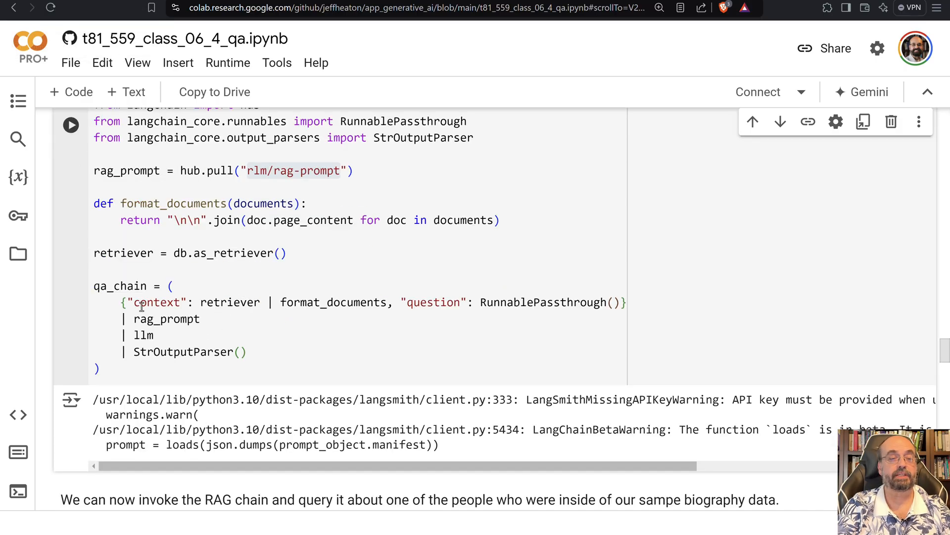
pyautogui.moveTo(120, 302); pyautogui.dragTo(306, 302)
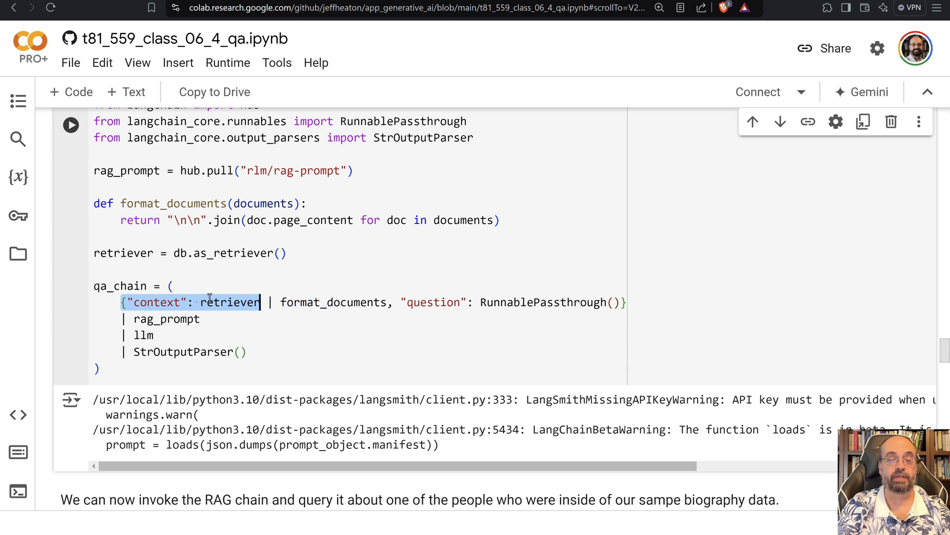
pyautogui.moveTo(208, 313)
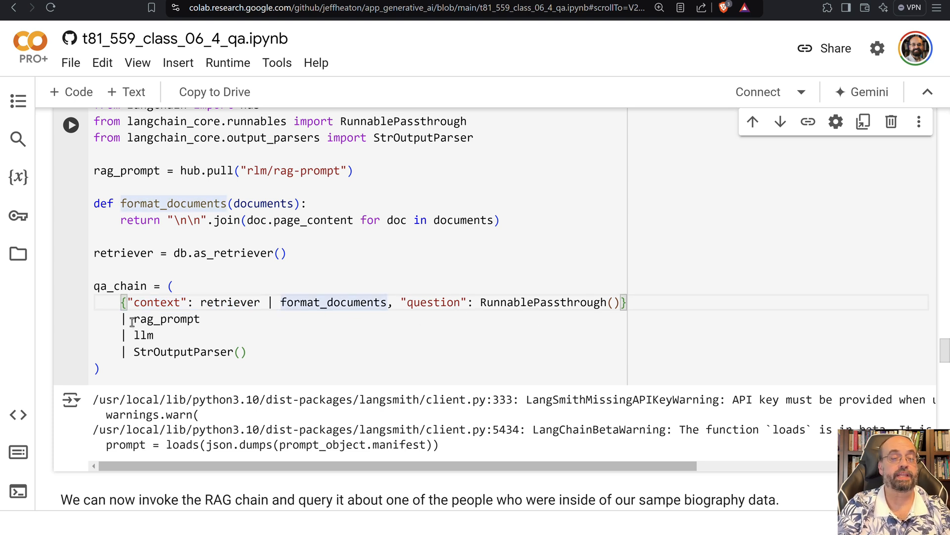
pyautogui.doubleClick(166, 318)
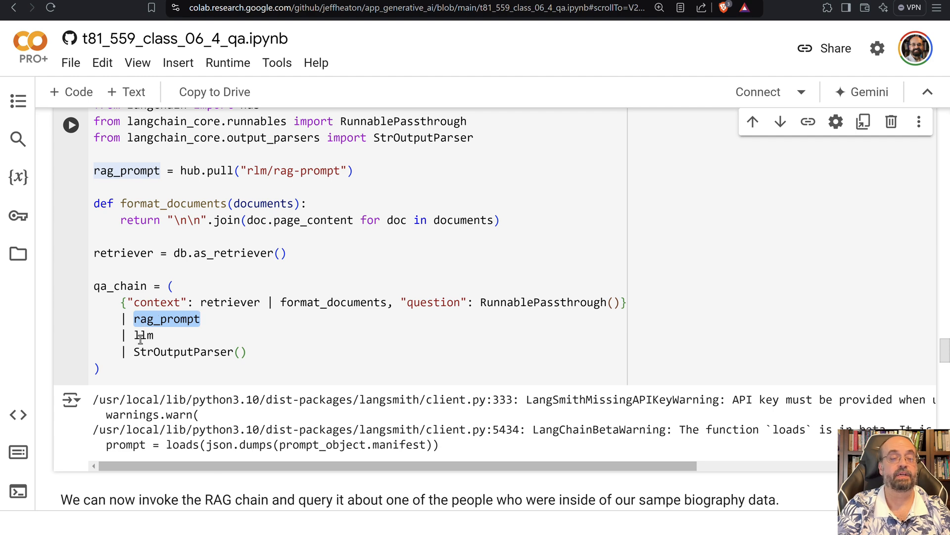
pyautogui.scroll(-3)
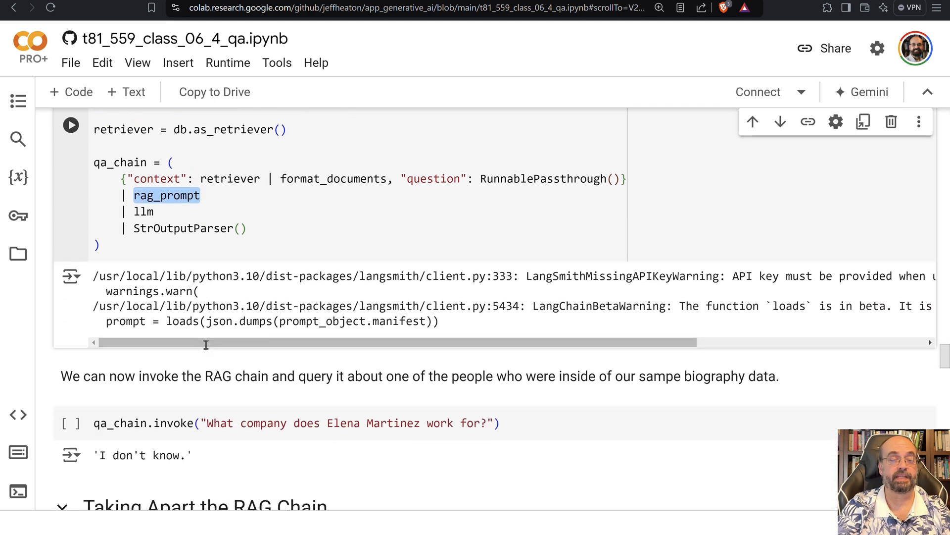
# Scroll past the 'I don't know.' answer to the similarity_search cell of Taking Apart the RAG Chain.
pyautogui.scroll(-3)
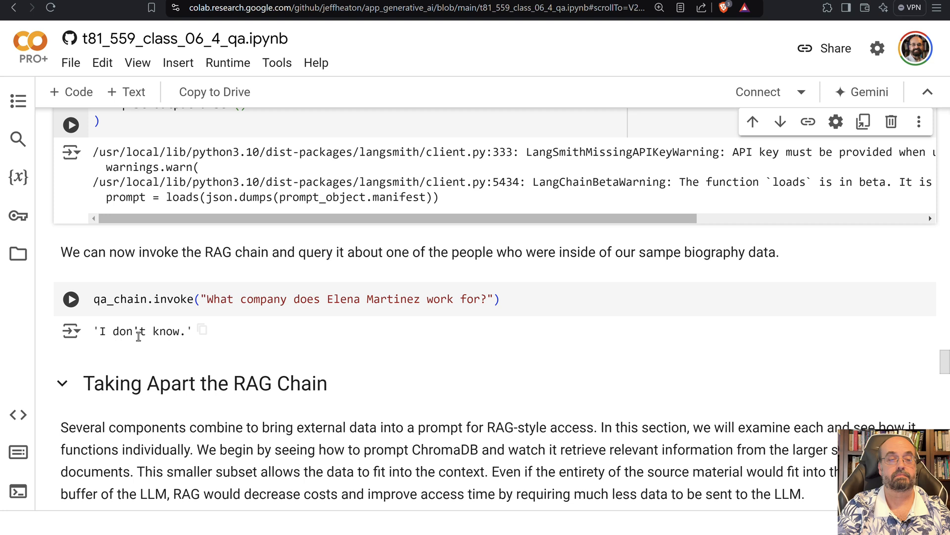
pyautogui.moveTo(248, 314)
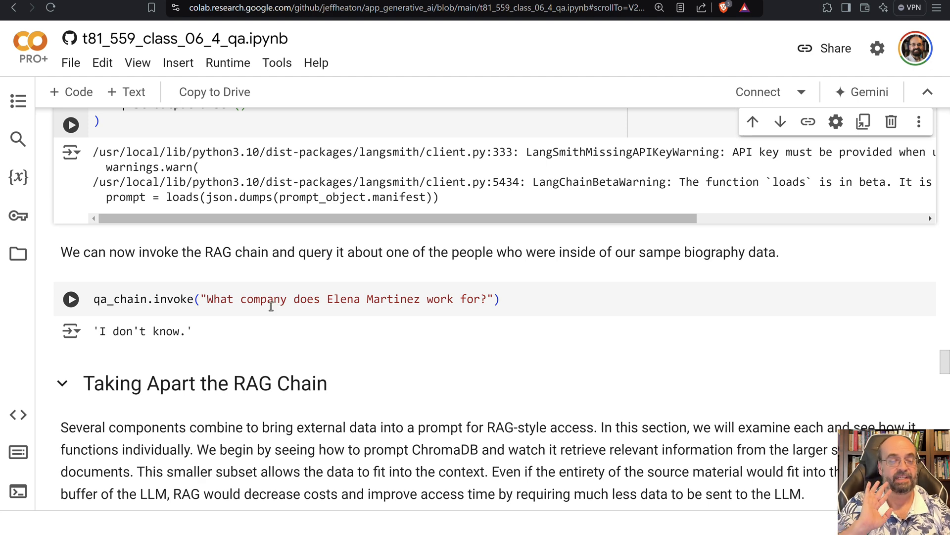
pyautogui.scroll(-3)
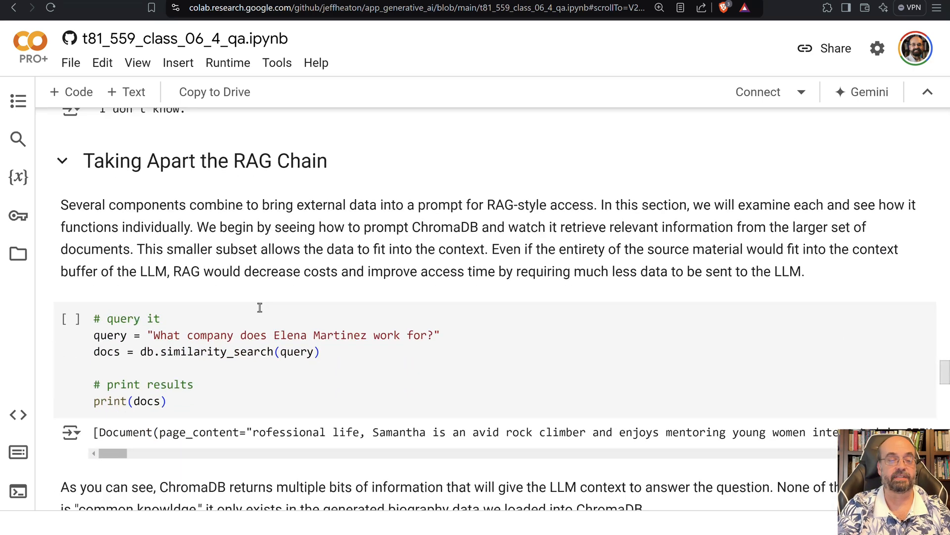
# Highlight 'Samantha is an avid rock climber' in print(docs) output, then scroll to the prompt cell.
pyautogui.scroll(-3)
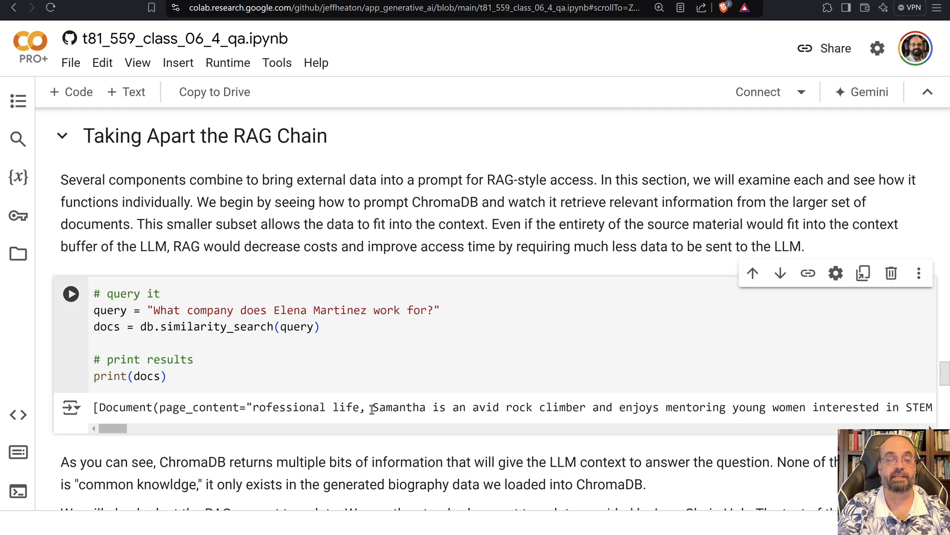
pyautogui.moveTo(373, 407); pyautogui.dragTo(842, 407)
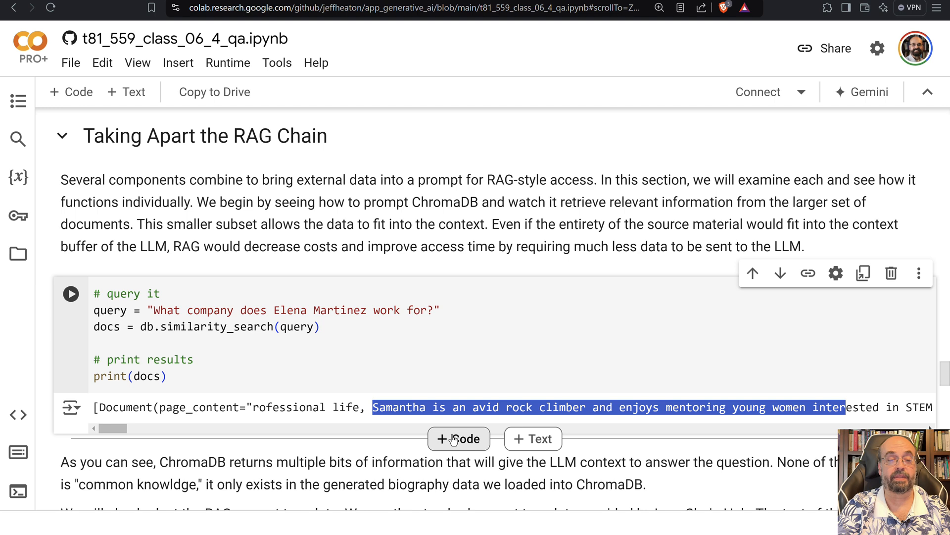
pyautogui.moveTo(225, 171)
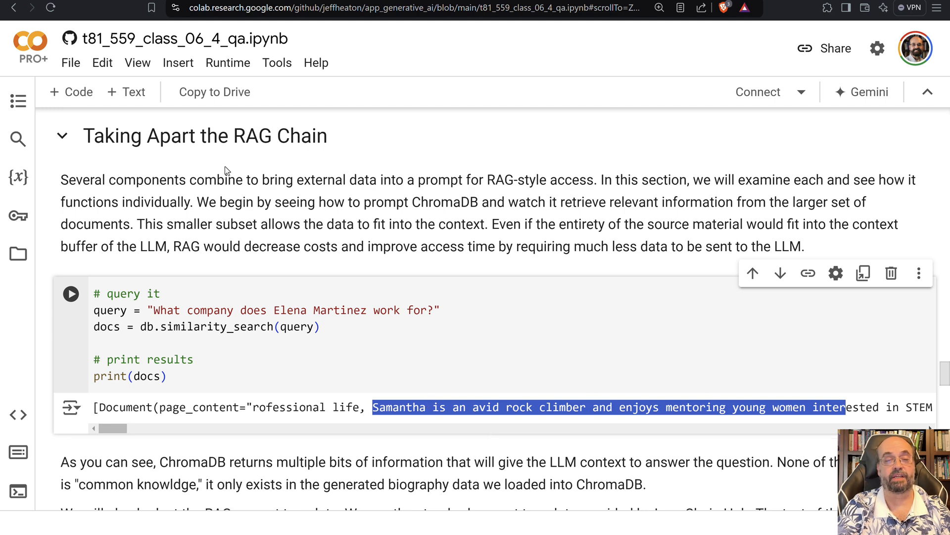
pyautogui.moveTo(43, 398)
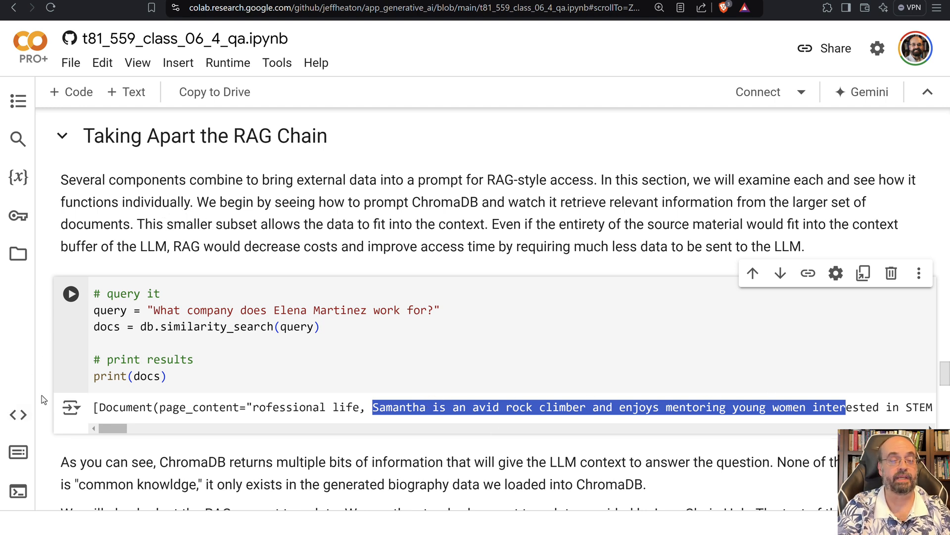
pyautogui.scroll(-3)
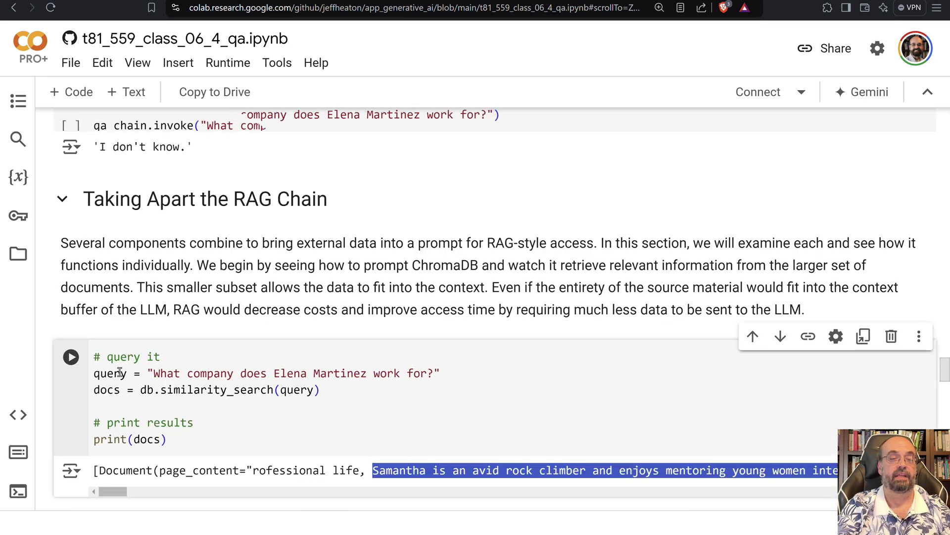
pyautogui.scroll(3)
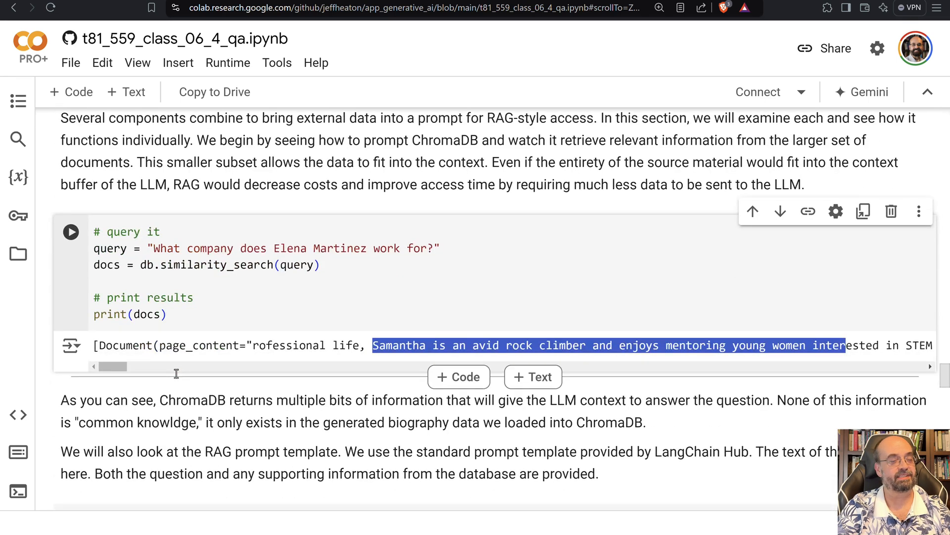
pyautogui.moveTo(139, 383)
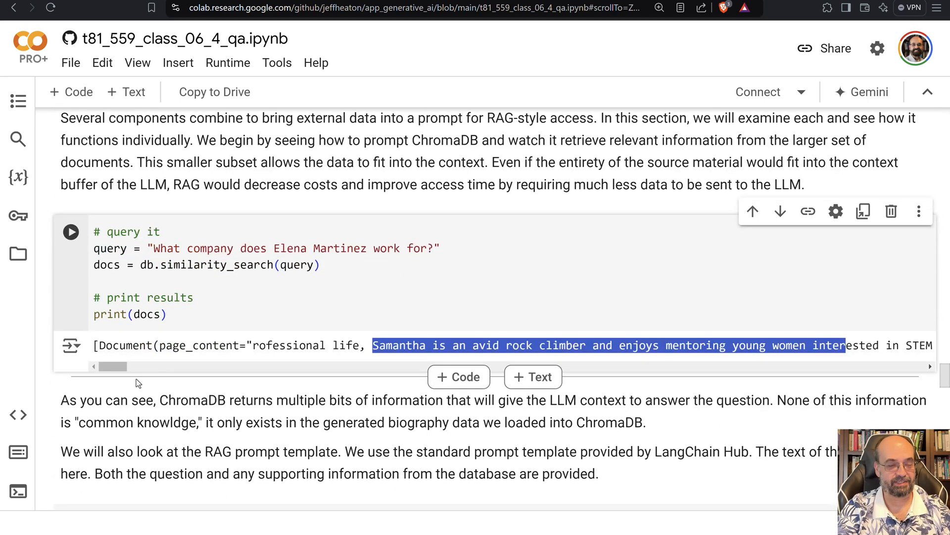
pyautogui.scroll(-3)
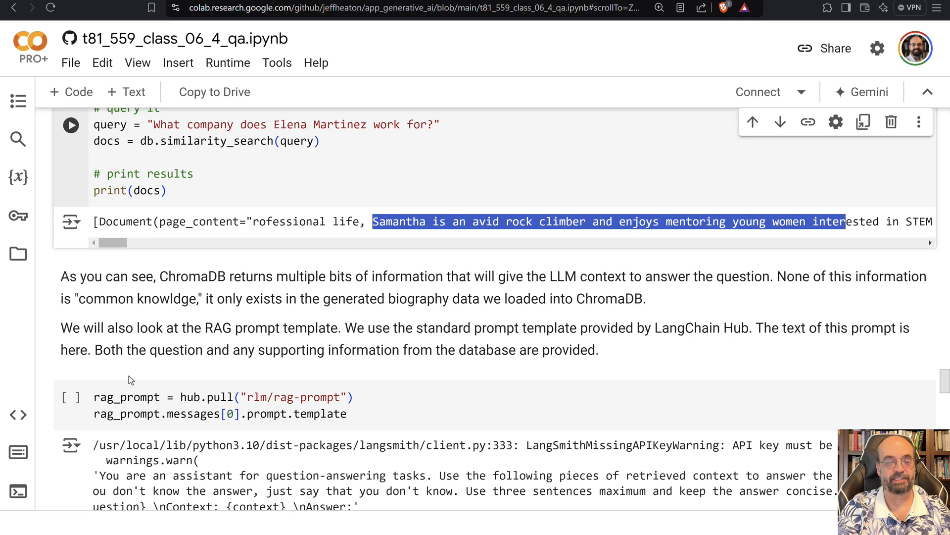
pyautogui.scroll(-3)
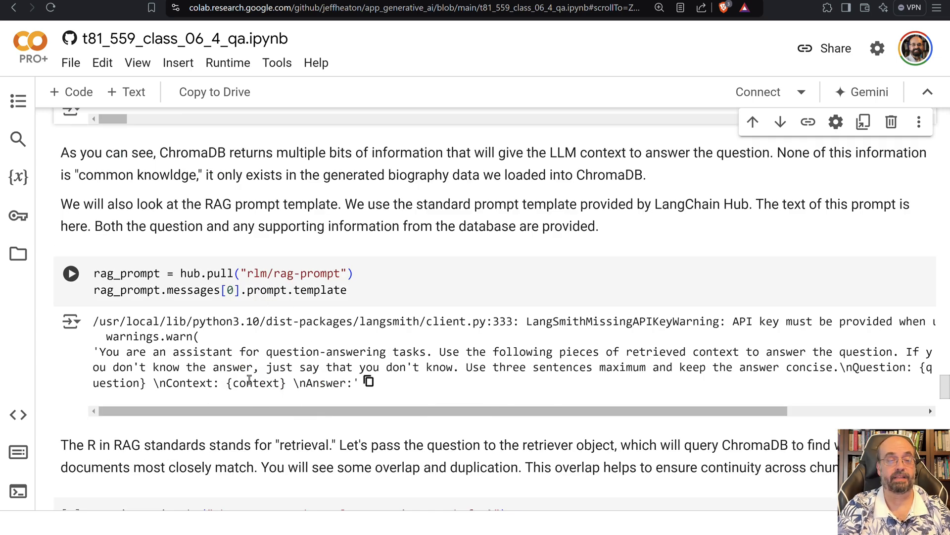
pyautogui.scroll(-3)
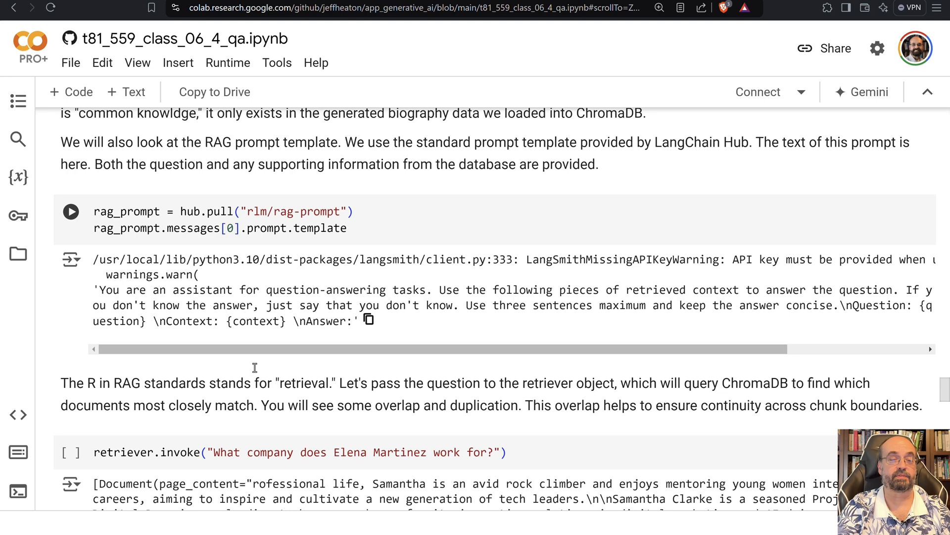
pyautogui.moveTo(209, 320)
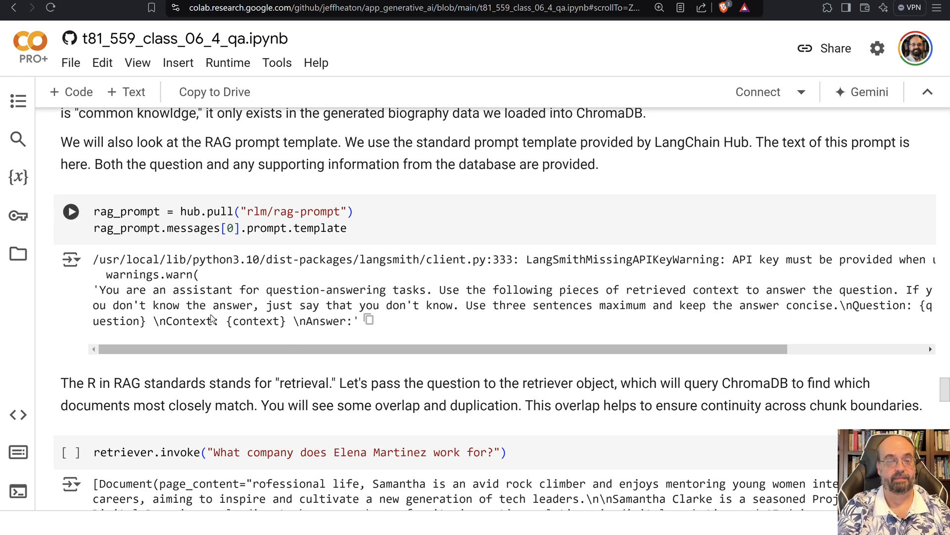
pyautogui.scroll(-3)
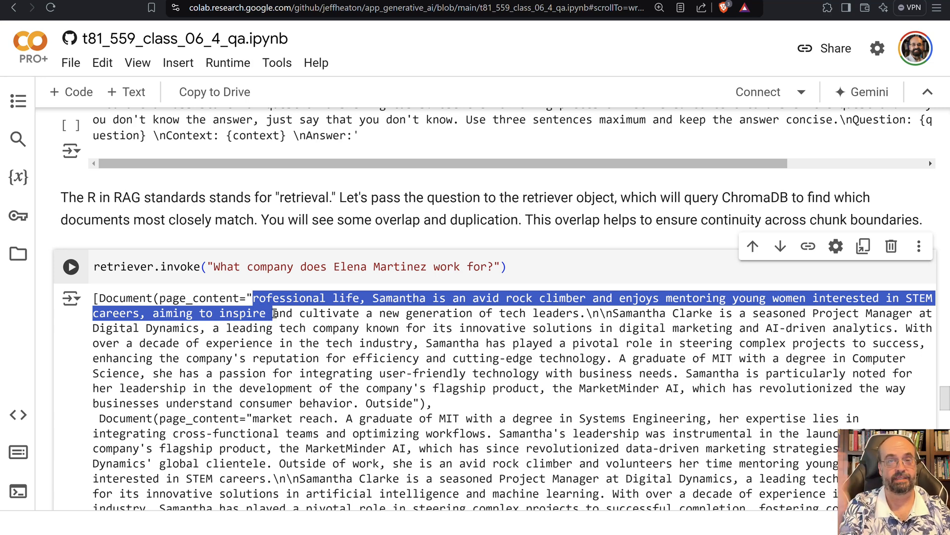
pyautogui.scroll(-3)
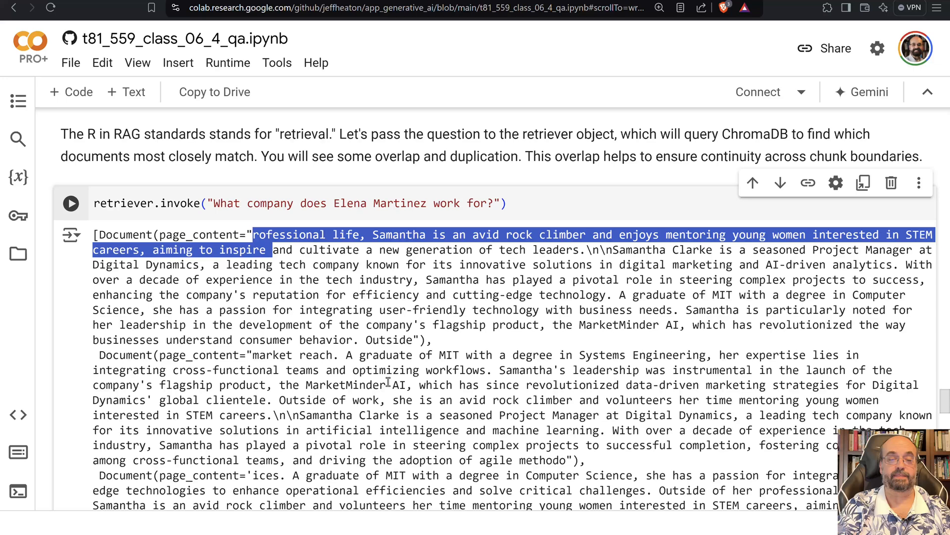
pyautogui.scroll(-3)
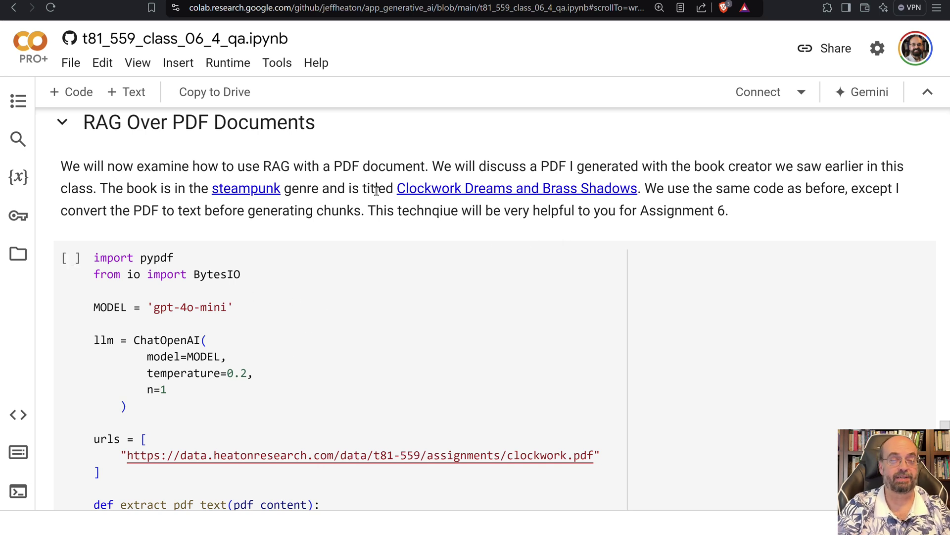
pyautogui.moveTo(477, 185)
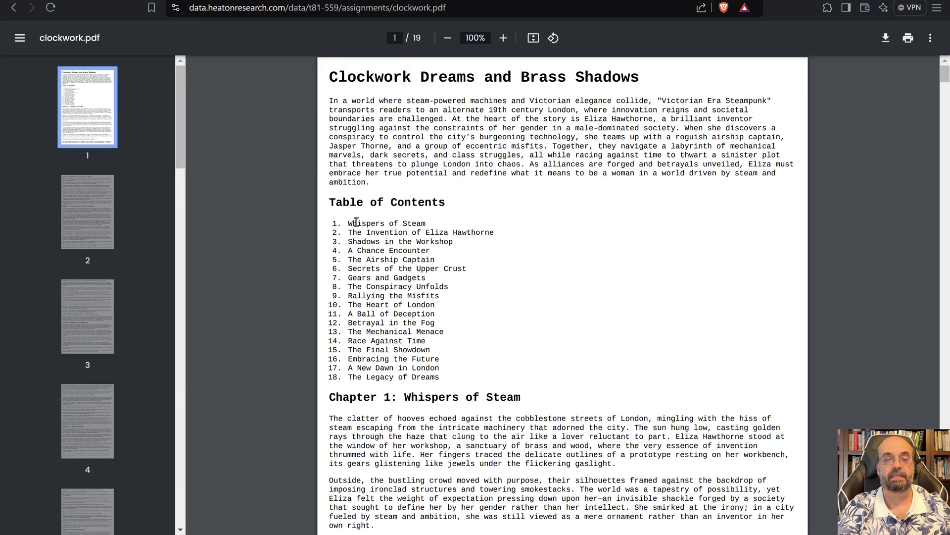
pyautogui.moveTo(322, 283)
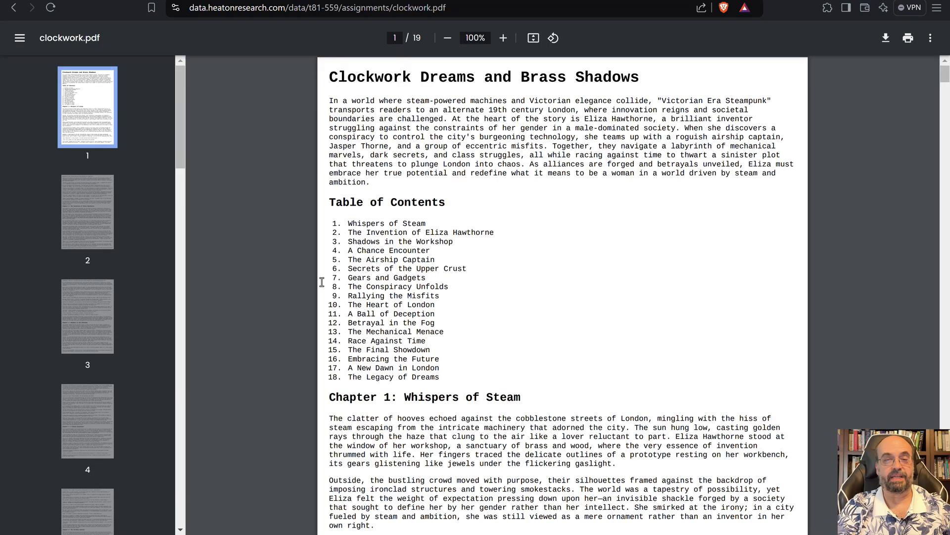
# Scroll through the Clockwork Dreams and Brass Shadows PDF into Chapter 1.
pyautogui.scroll(-3)
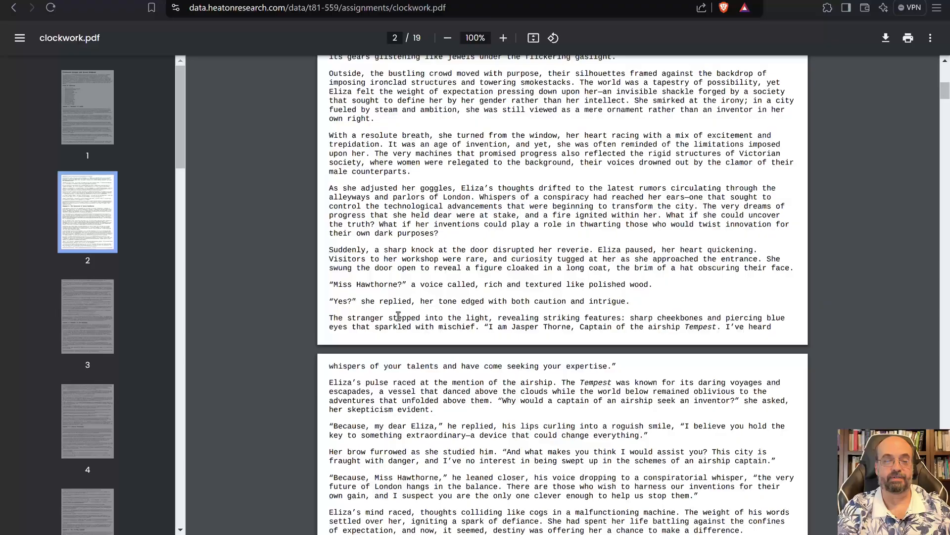
pyautogui.scroll(-3)
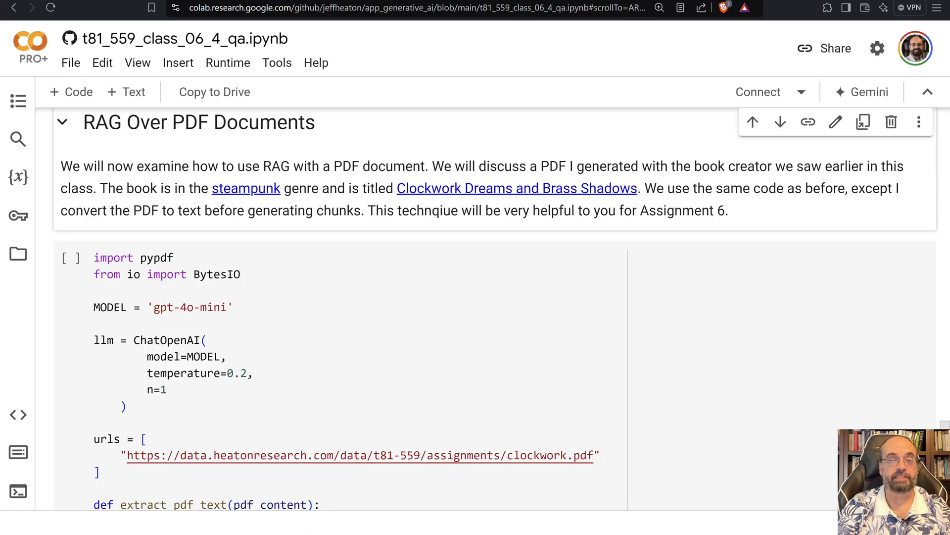
pyautogui.moveTo(271, 188)
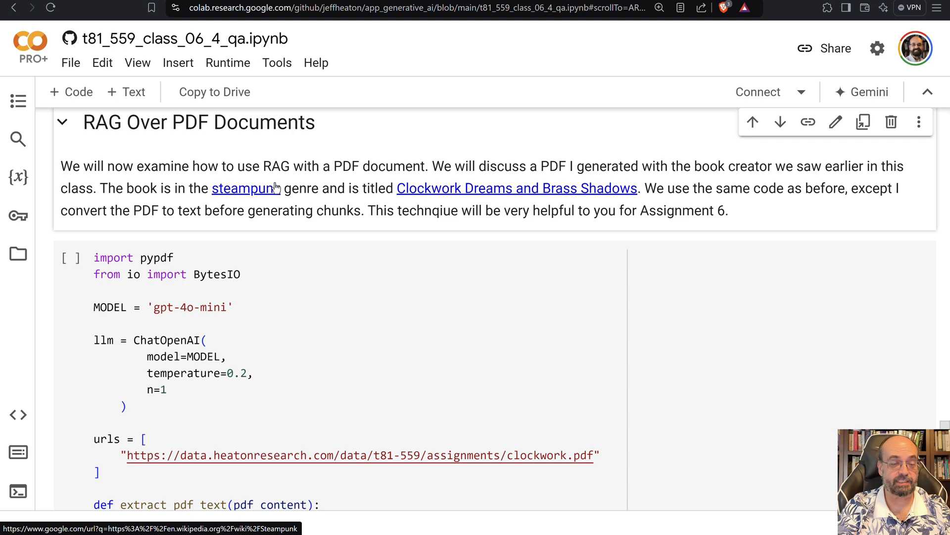
# Scroll through the extract_pdf_text and chunk_text code, down to the 'Who is Eliza Hawthorne?' answer.
pyautogui.scroll(-3)
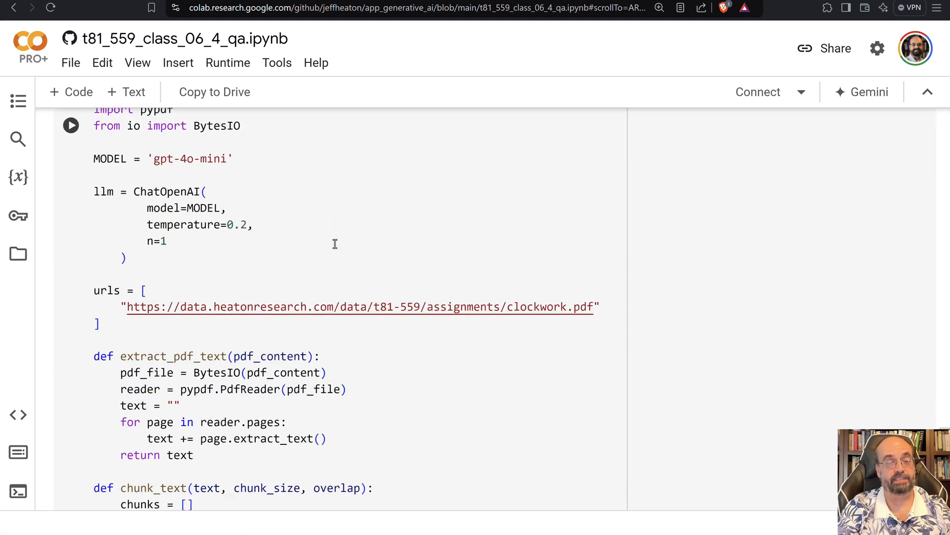
pyautogui.scroll(-3)
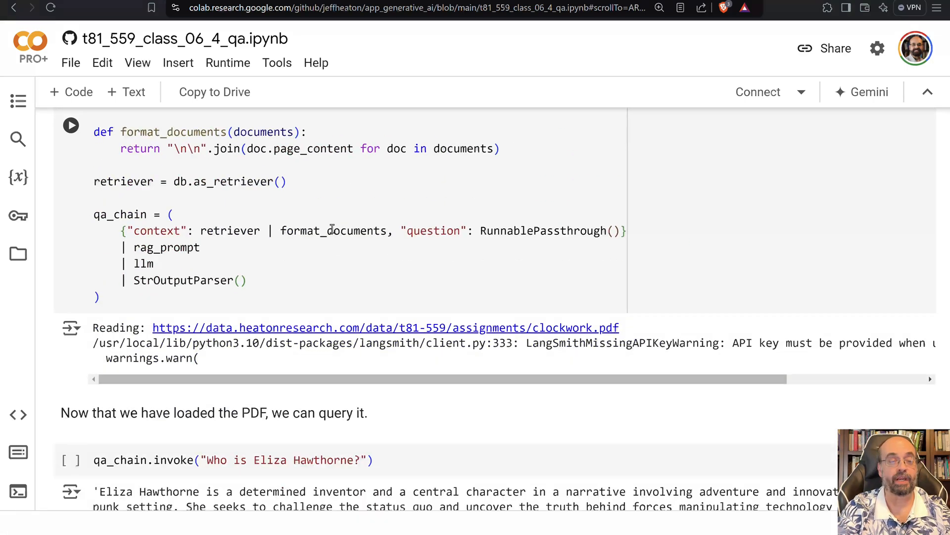
pyautogui.scroll(-3)
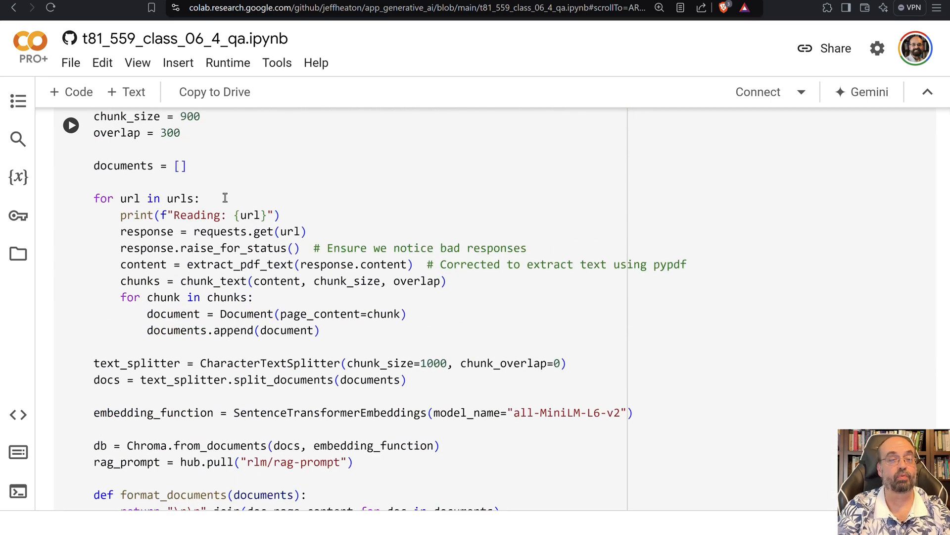
pyautogui.moveTo(267, 197)
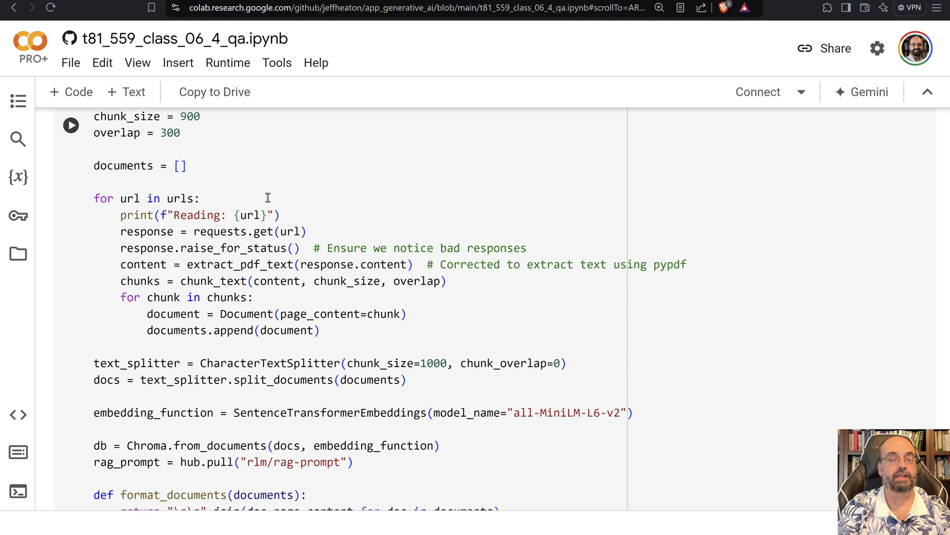
pyautogui.scroll(3)
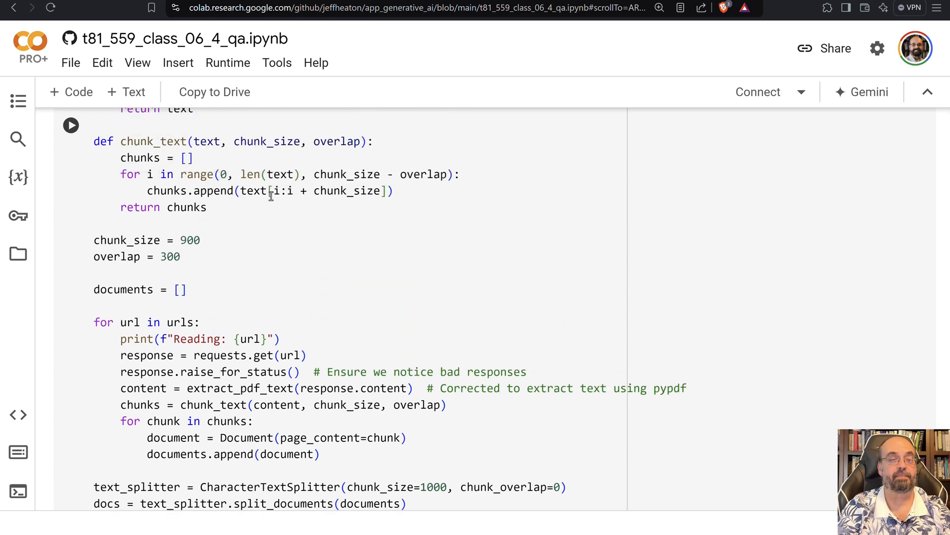
pyautogui.scroll(3)
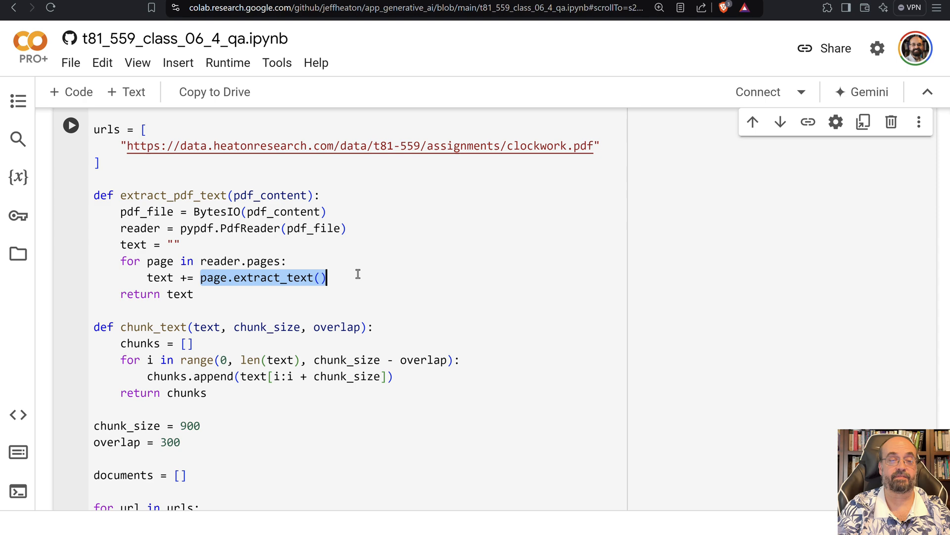
pyautogui.moveTo(362, 271)
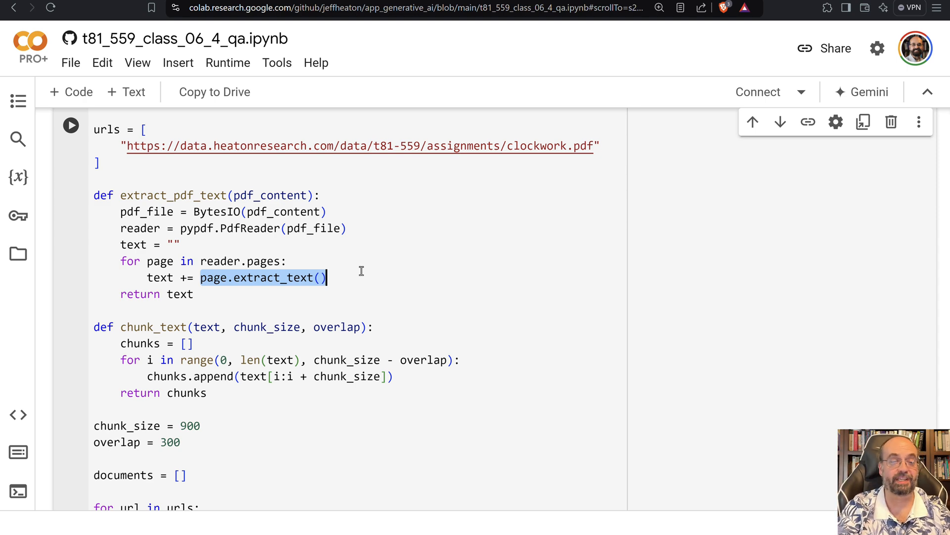
pyautogui.scroll(-3)
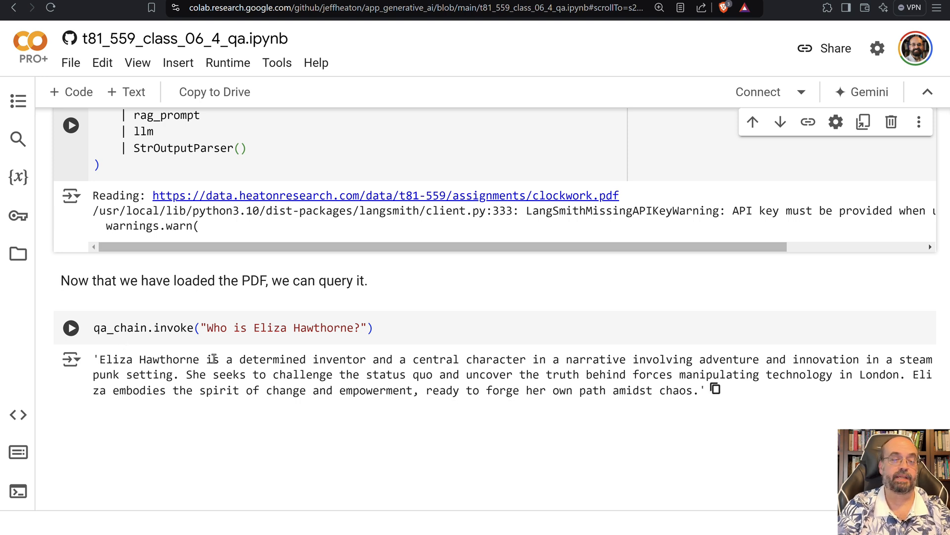
pyautogui.moveTo(588, 375)
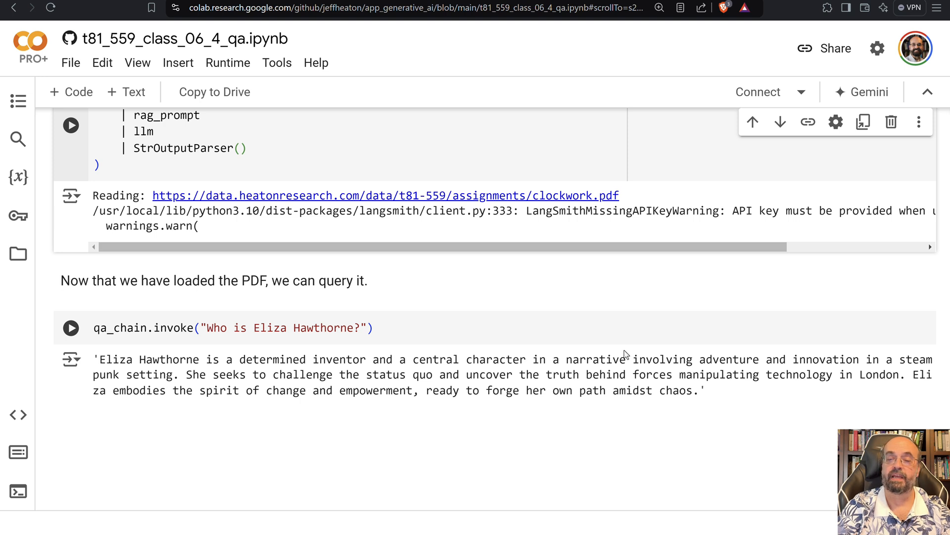
pyautogui.moveTo(514, 407)
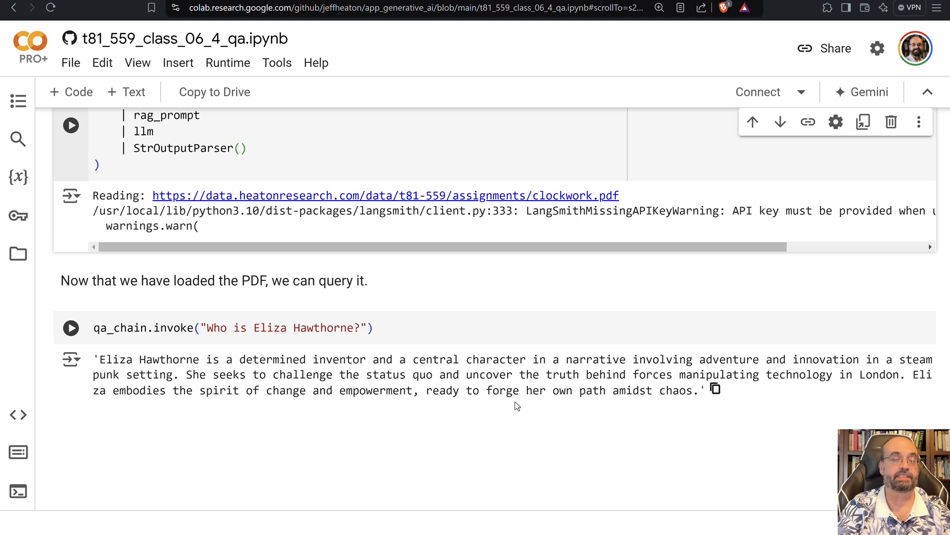
pyautogui.moveTo(211, 376)
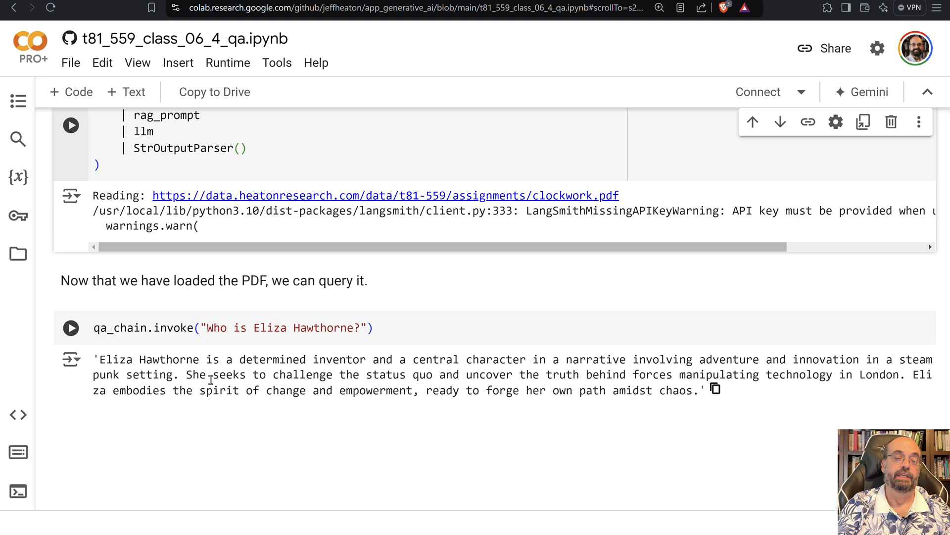
pyautogui.moveTo(617, 364)
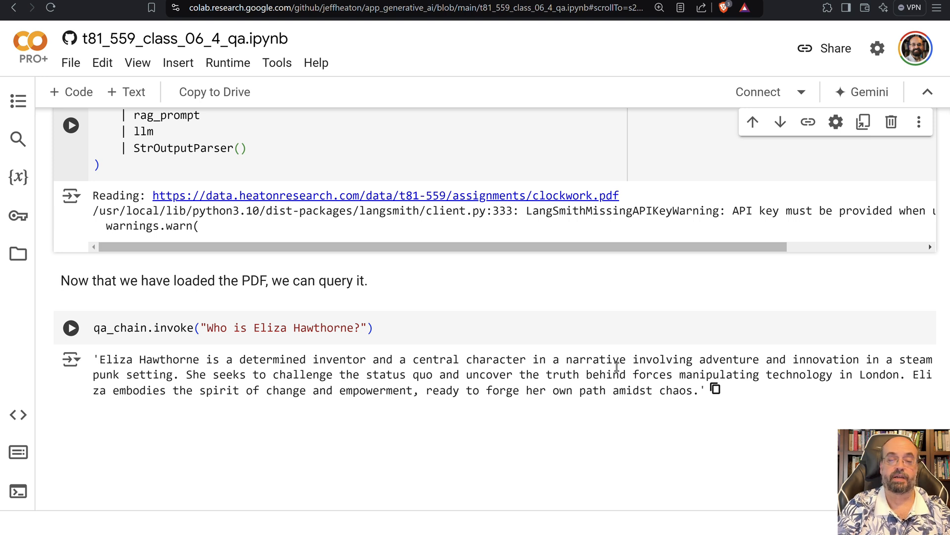
pyautogui.moveTo(811, 375)
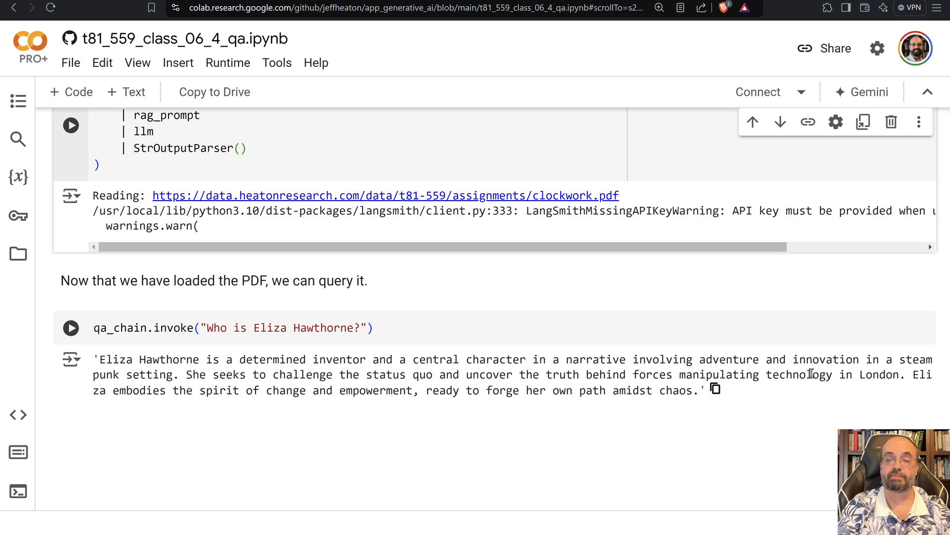
pyautogui.moveTo(265, 360)
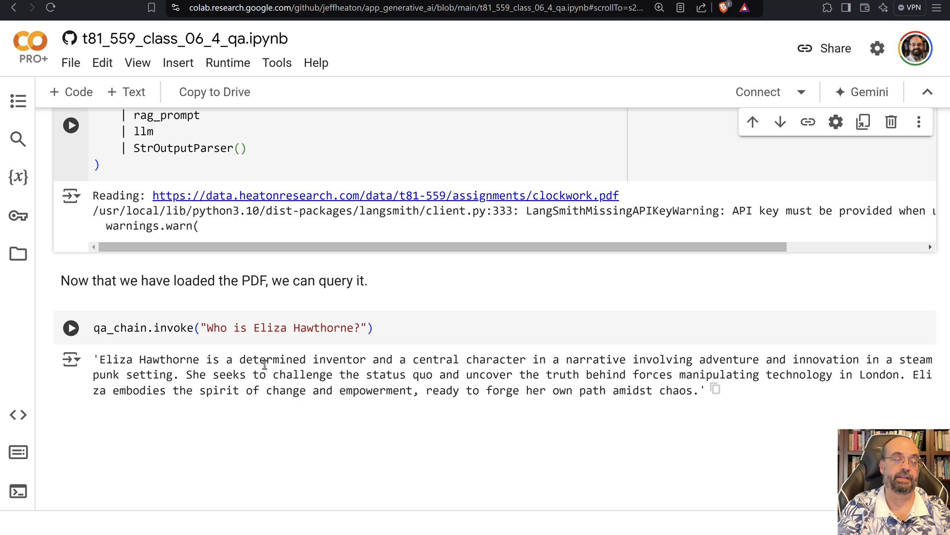
pyautogui.moveTo(147, 386)
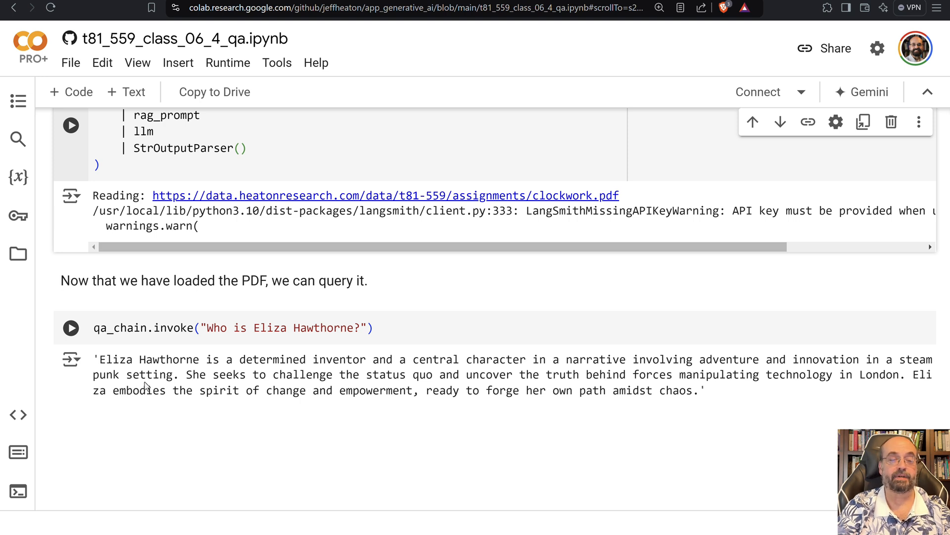
pyautogui.moveTo(244, 379)
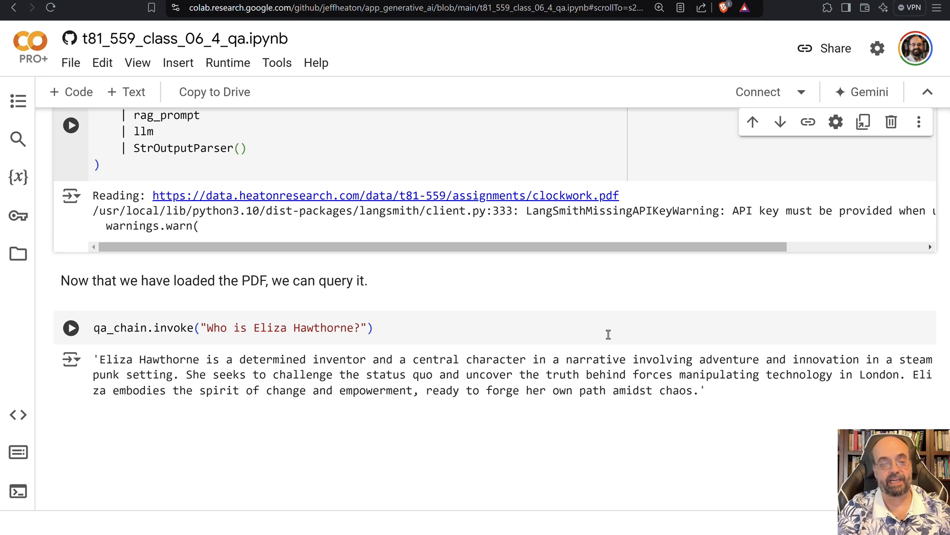
pyautogui.moveTo(424, 426)
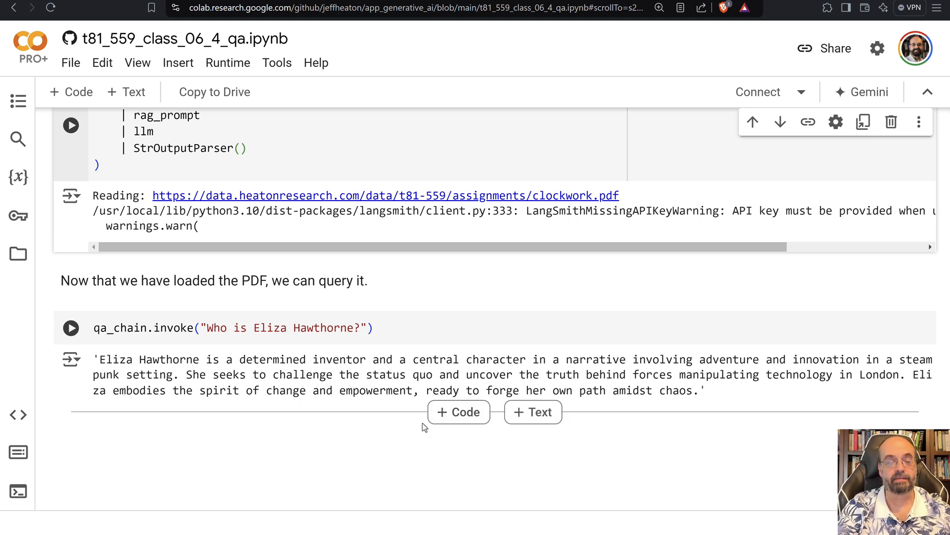